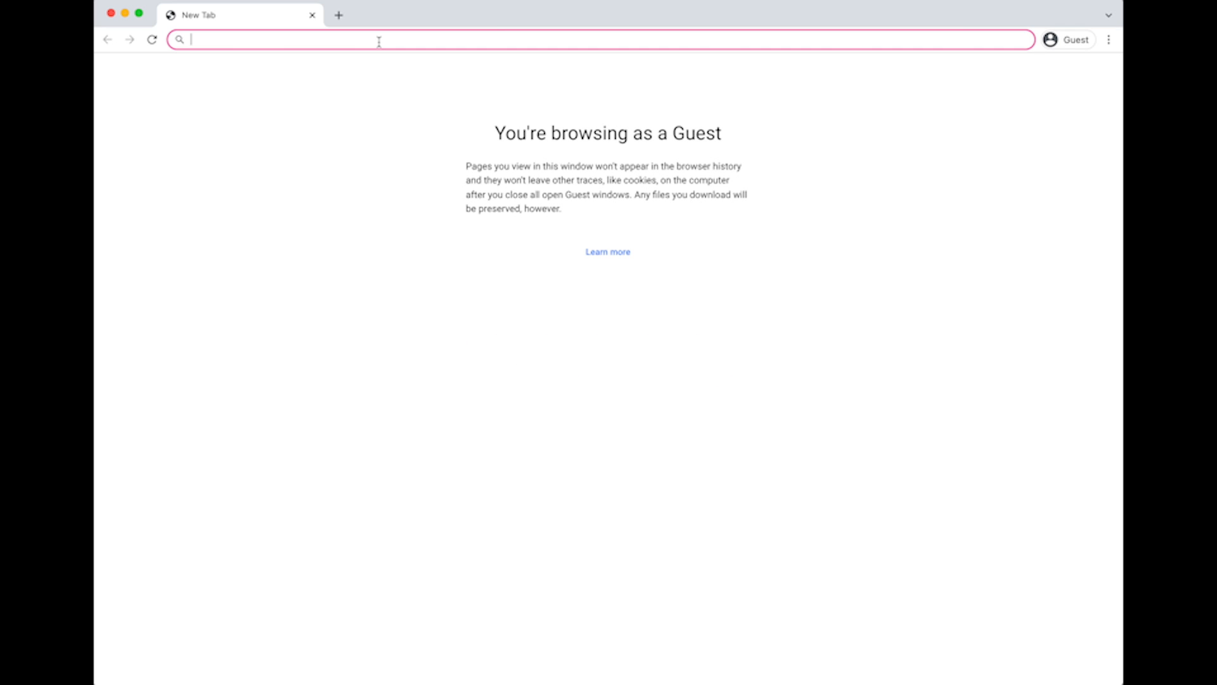
- Go to office.com from Chrome's address bar
{"action": "type", "text": "office."}
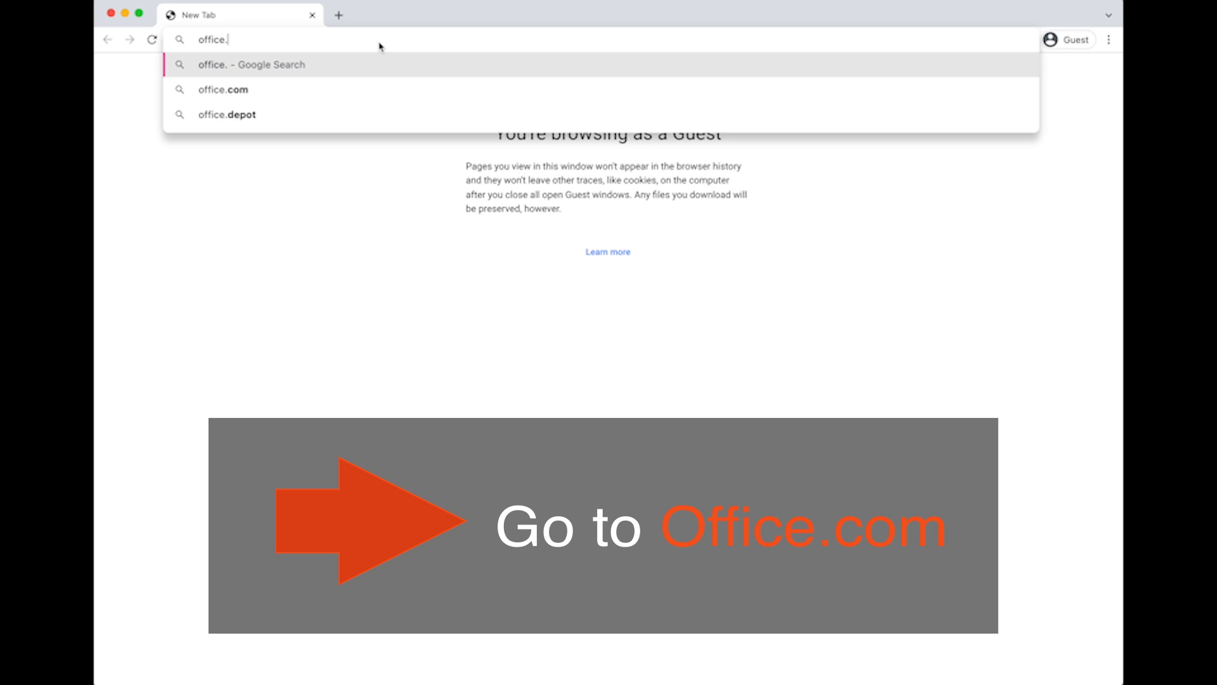
{"action": "left_click", "coordinate": [223, 89]}
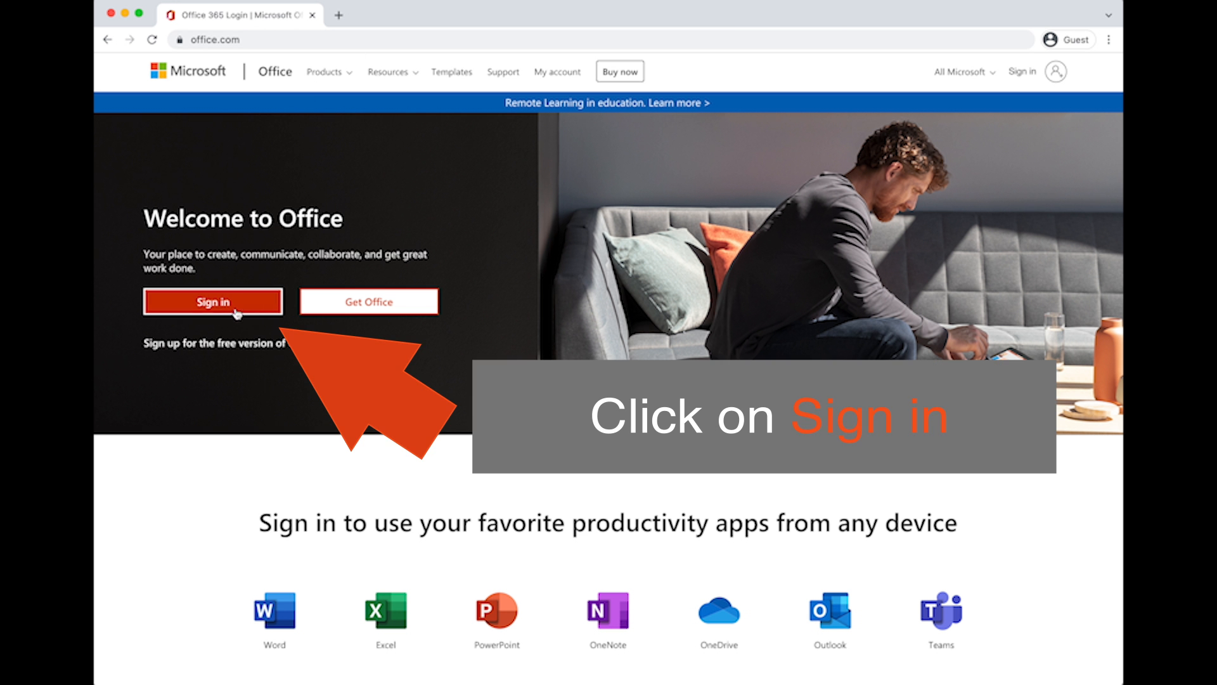
- Sign in to Office with the school account email and password
{"action": "left_click", "coordinate": [213, 301]}
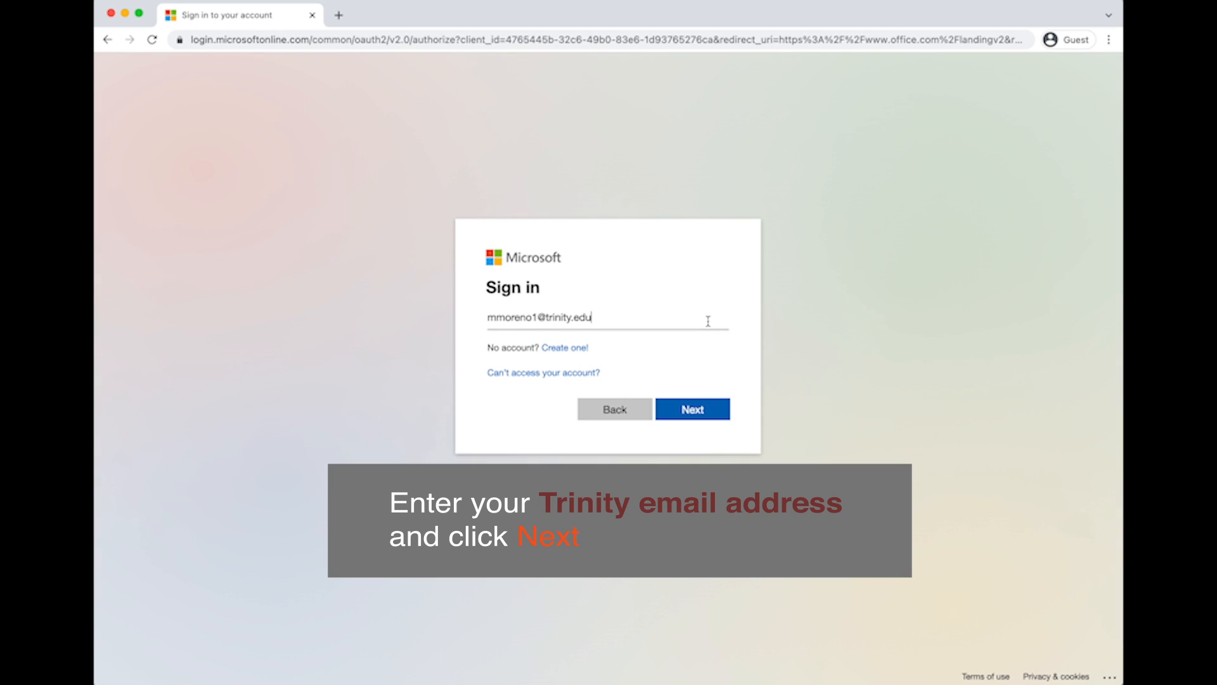
{"action": "left_click", "coordinate": [691, 408]}
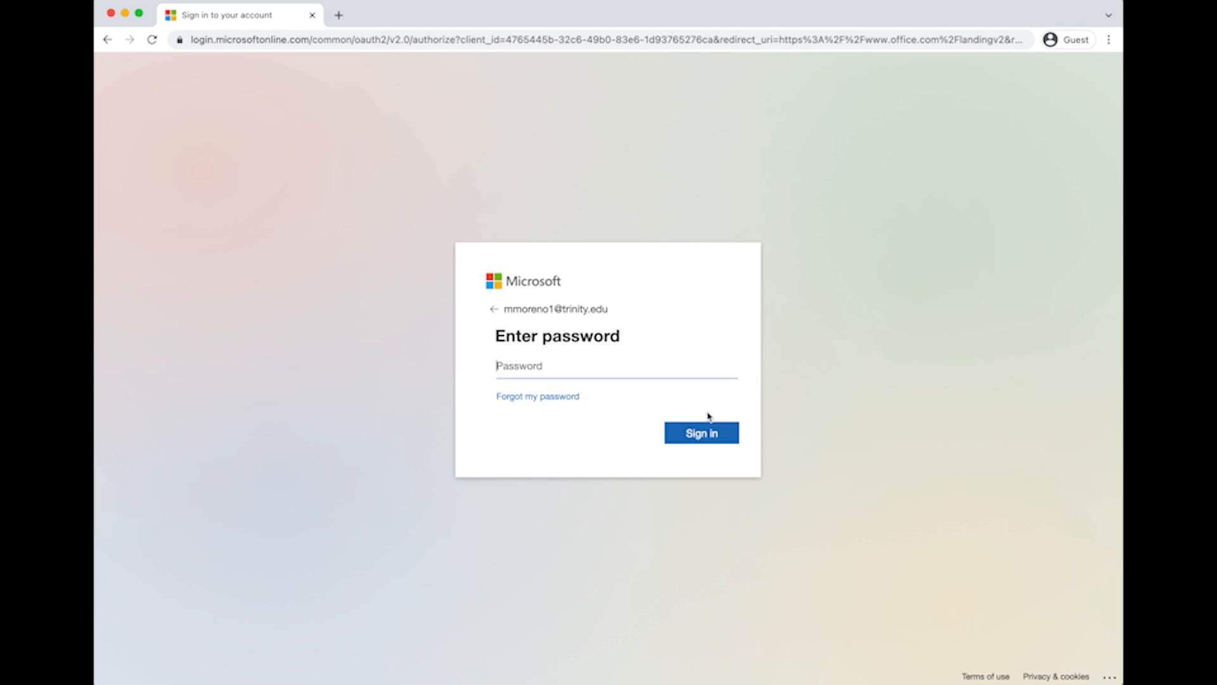
{"action": "type", "text": "password"}
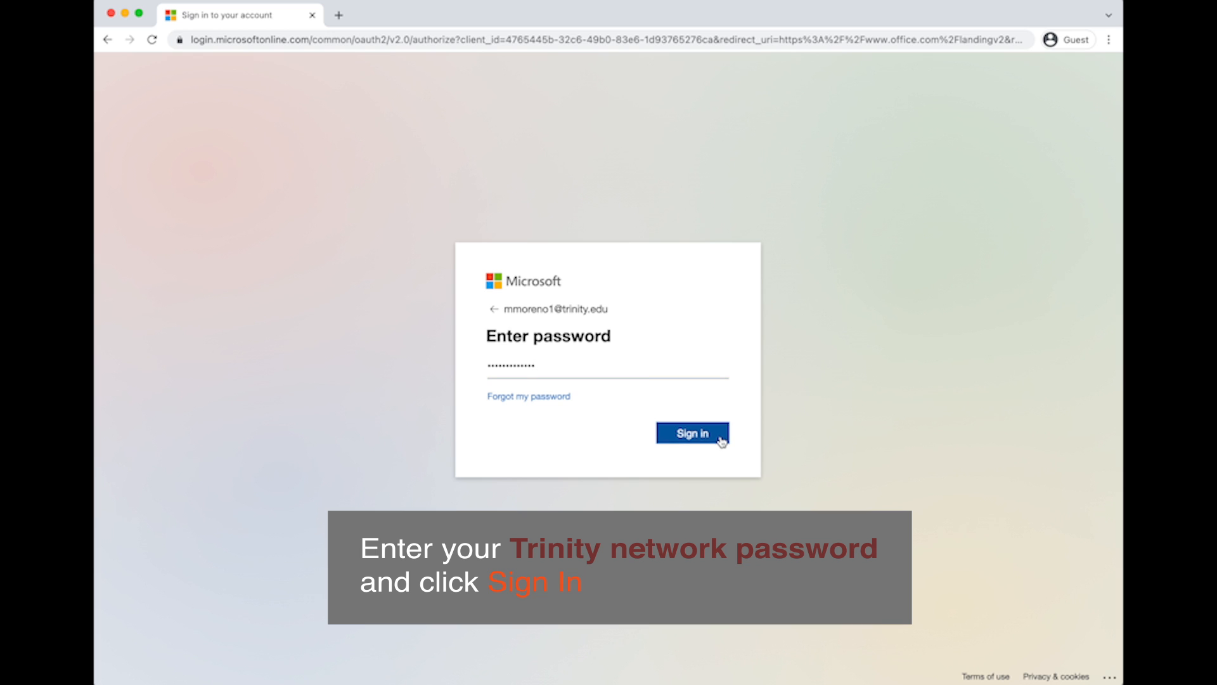
{"action": "left_click", "coordinate": [691, 432]}
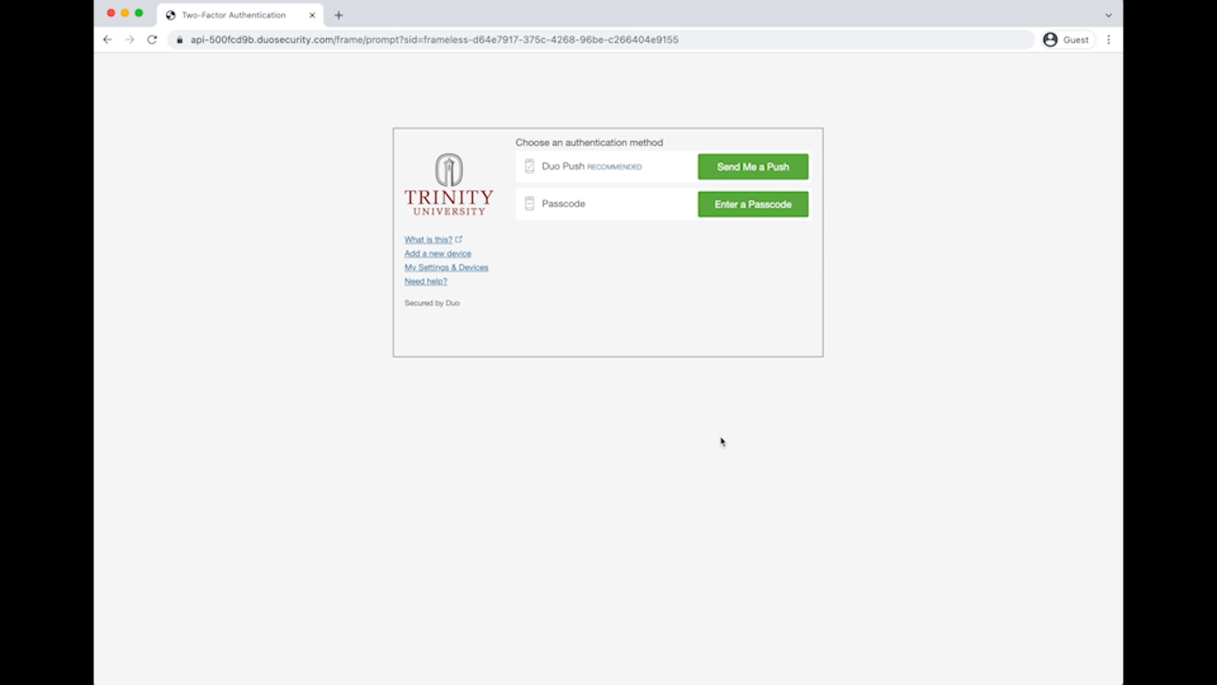
{"action": "mouse_move", "coordinate": [752, 167]}
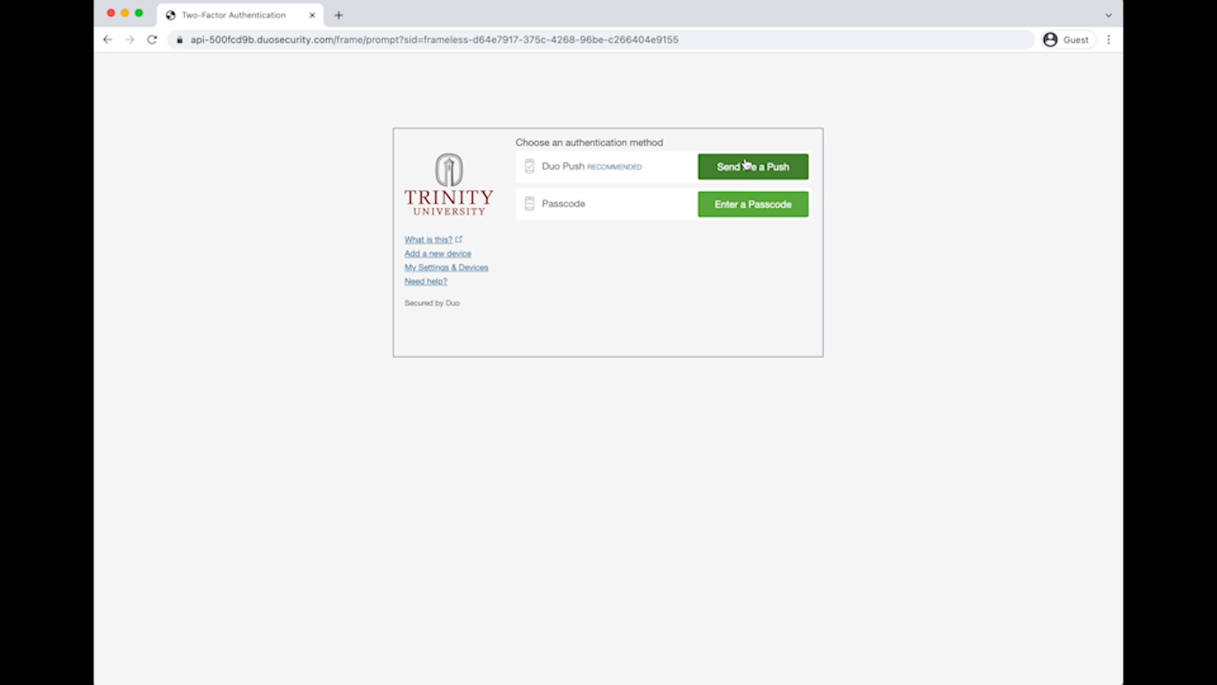
{"action": "mouse_move", "coordinate": [812, 210]}
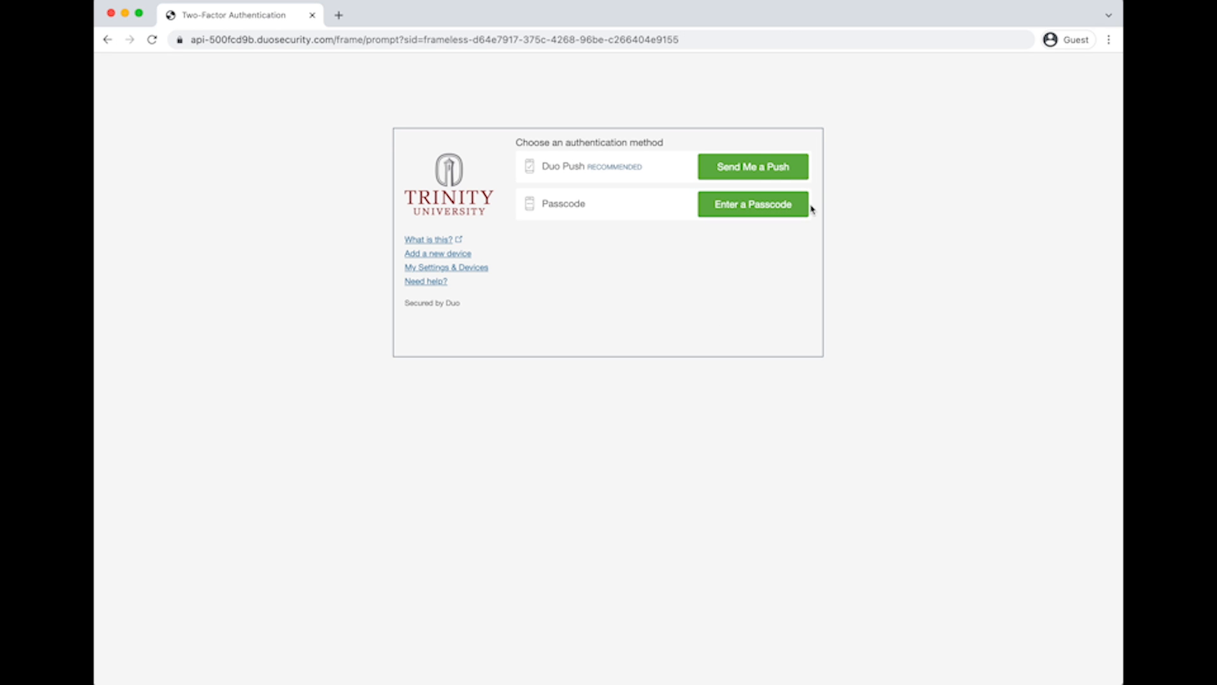
{"action": "mouse_move", "coordinate": [788, 174]}
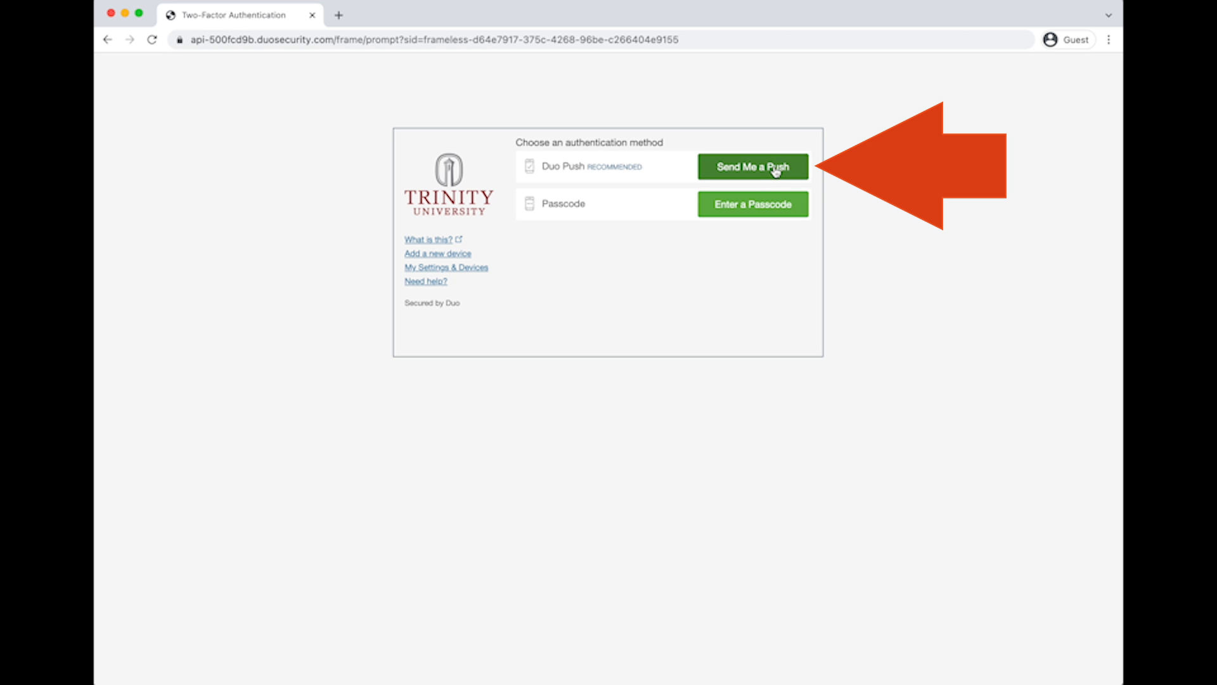
- Send a Duo push and approve it on the phone
{"action": "left_click", "coordinate": [751, 166]}
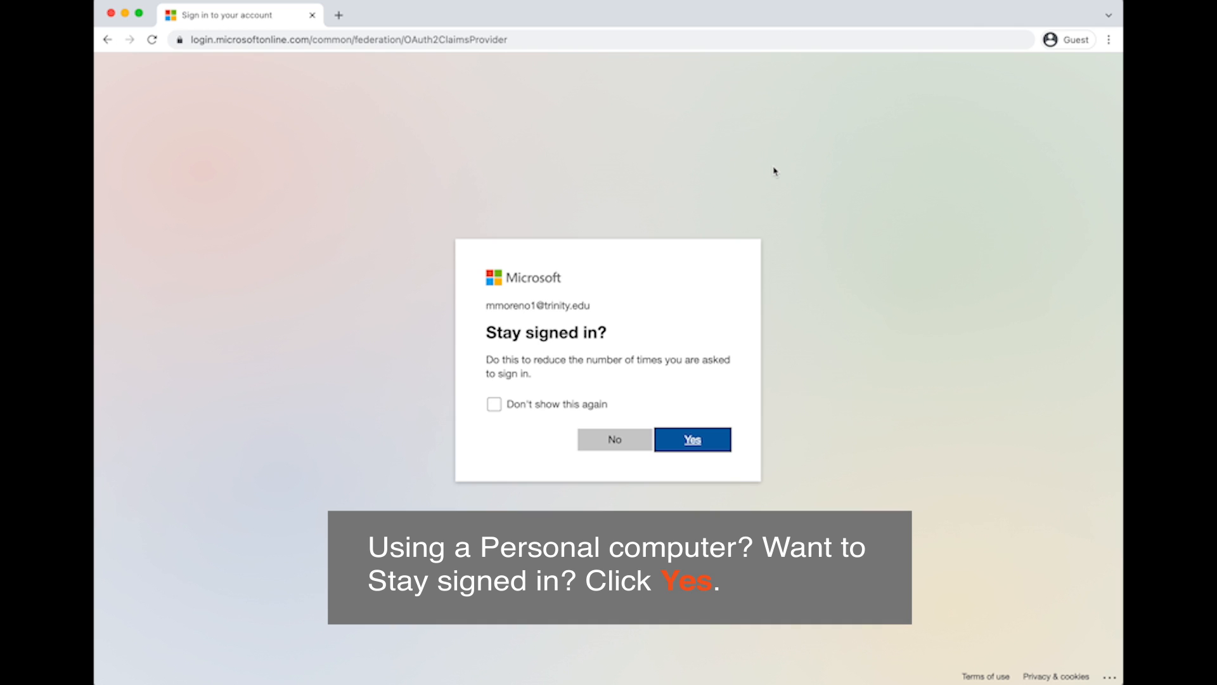
{"action": "mouse_move", "coordinate": [671, 439]}
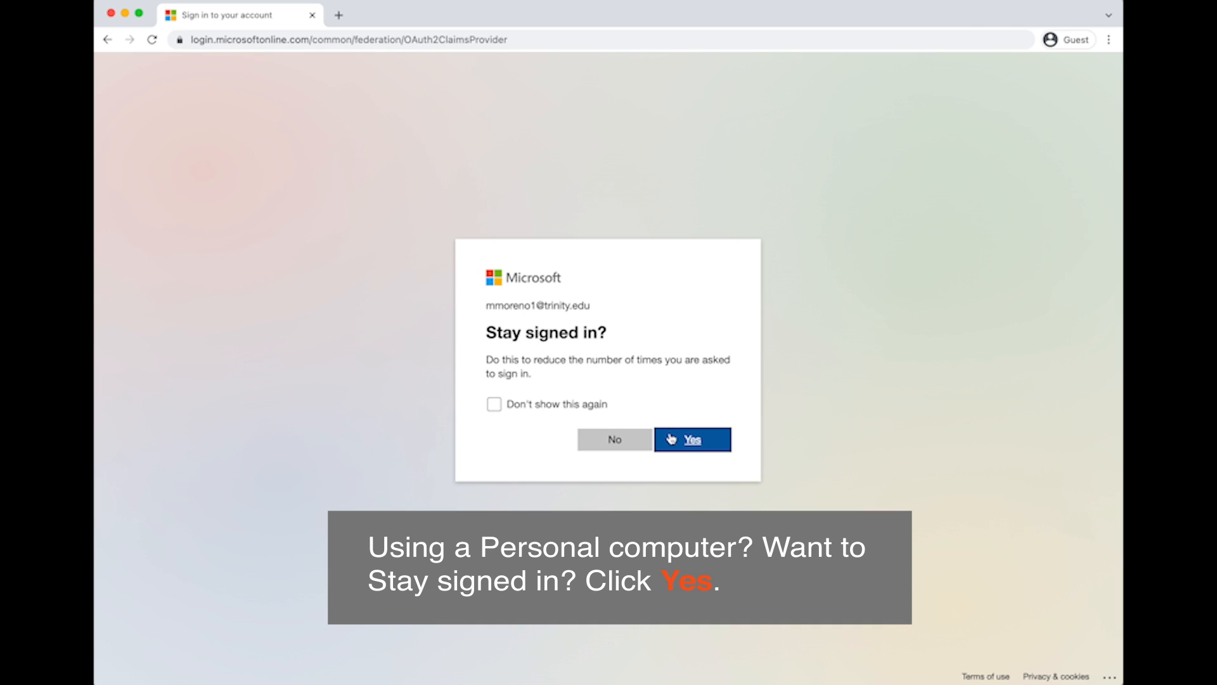
- Answer Yes to the Stay signed in? prompt
{"action": "left_click", "coordinate": [691, 439]}
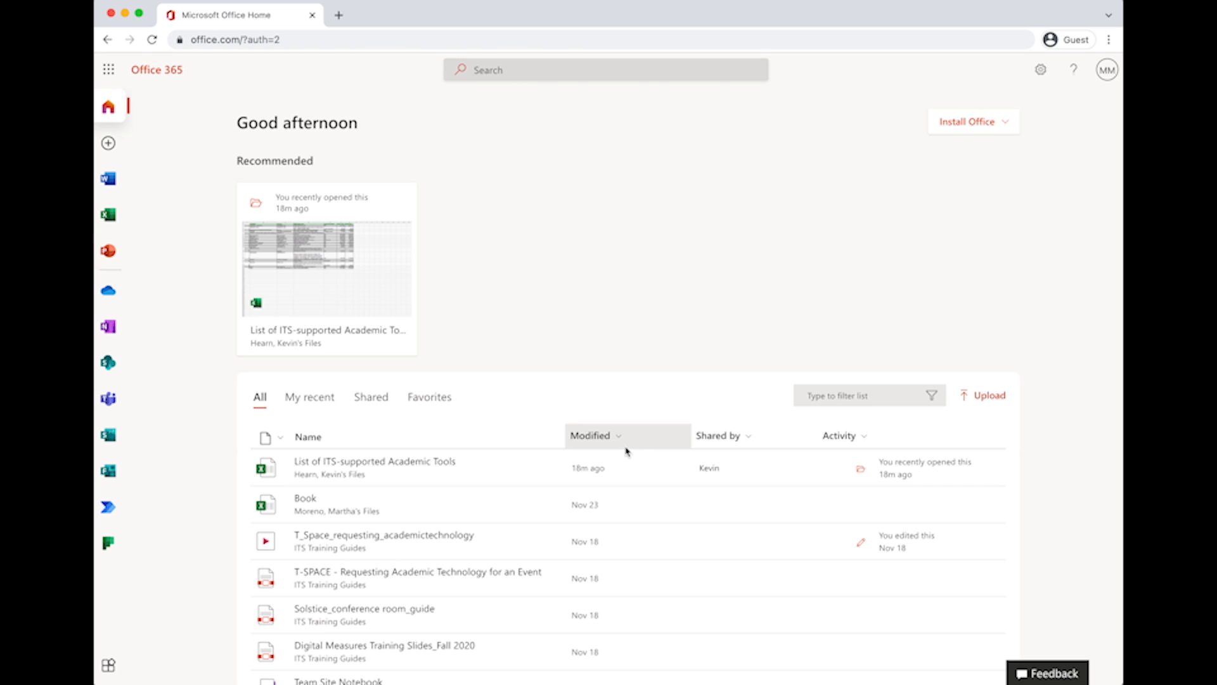
{"action": "left_click", "coordinate": [108, 69]}
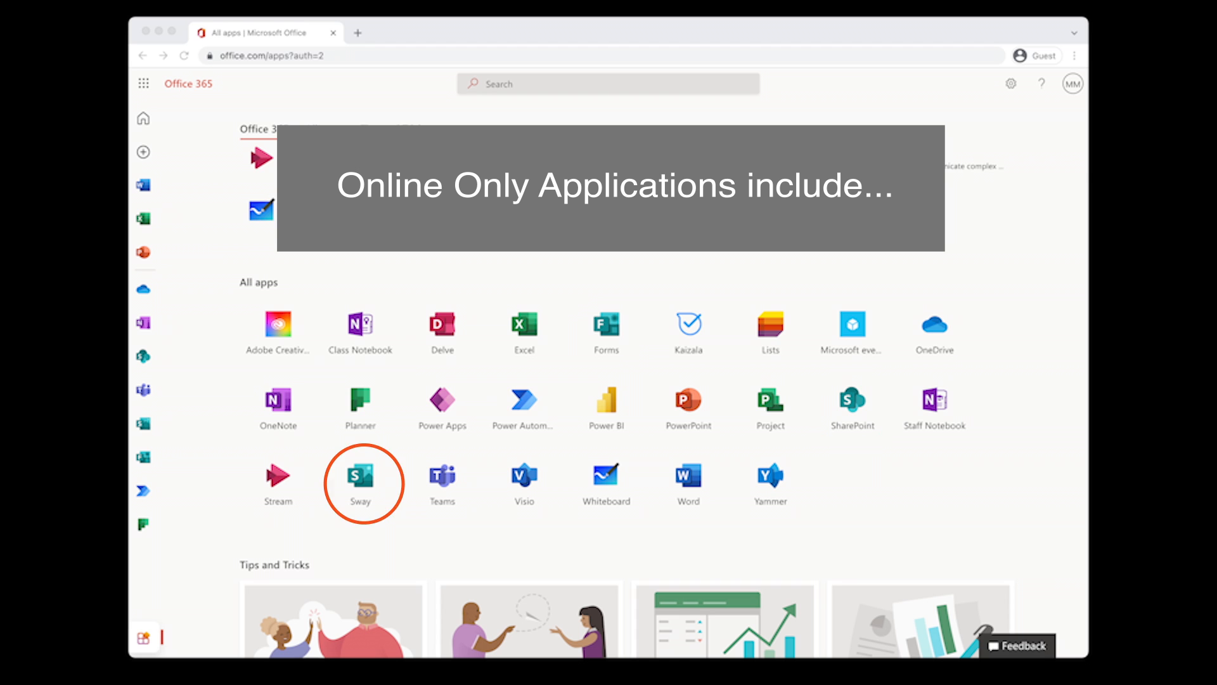
{"action": "left_click", "coordinate": [143, 117]}
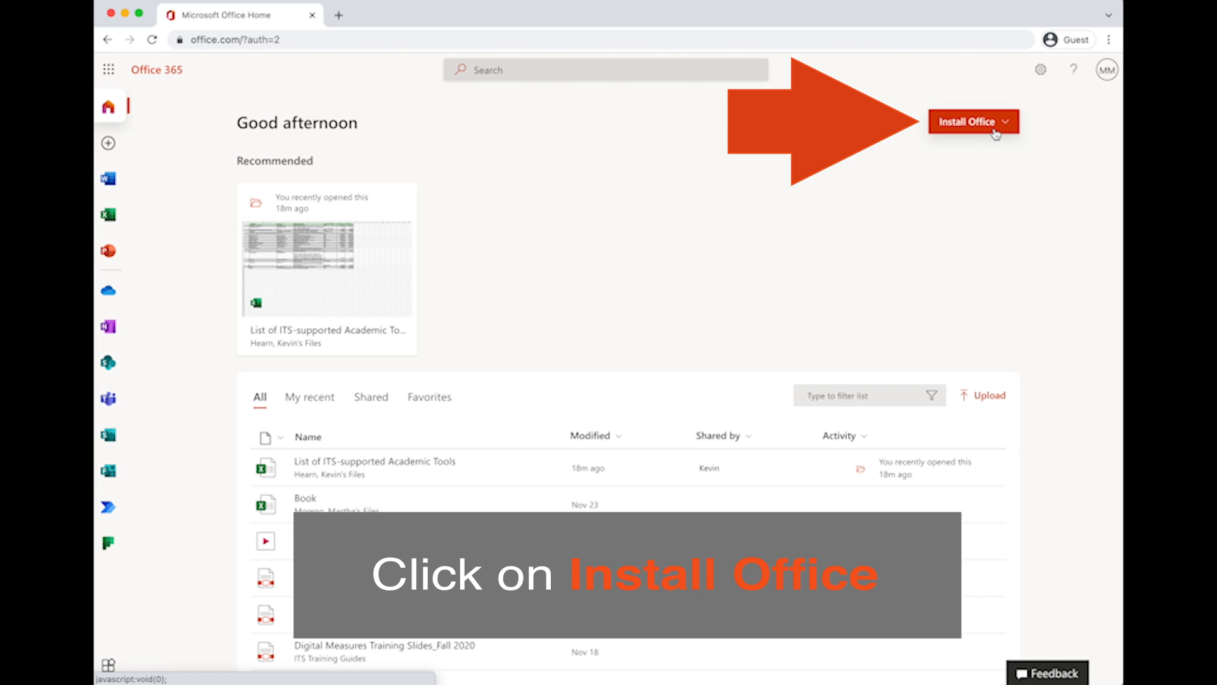
- Download the Office 365 apps installer and close the Just a few more steps window
{"action": "left_click", "coordinate": [968, 121]}
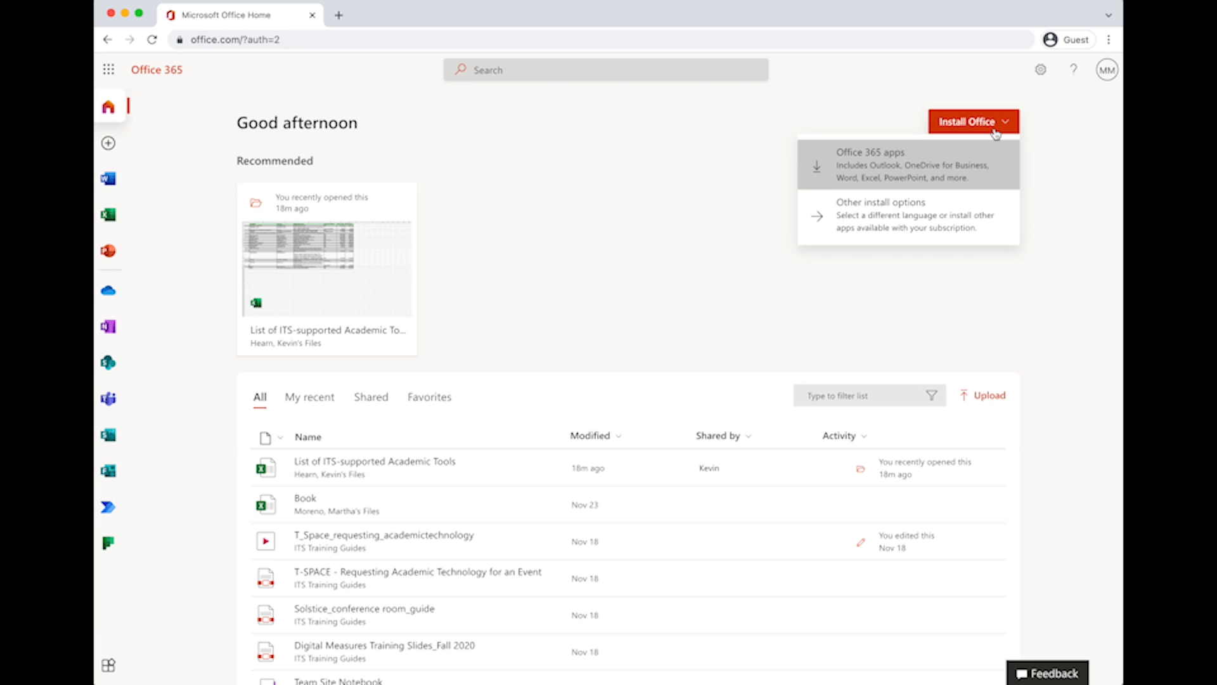
{"action": "mouse_move", "coordinate": [925, 191]}
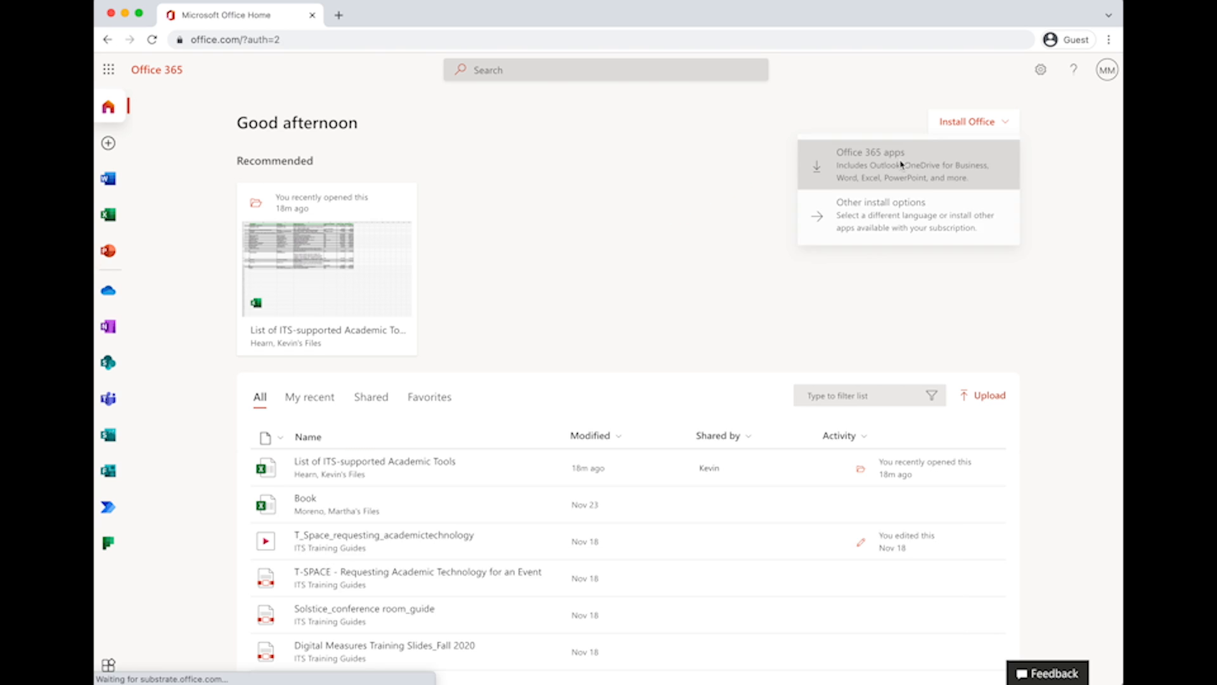
{"action": "left_click", "coordinate": [869, 164]}
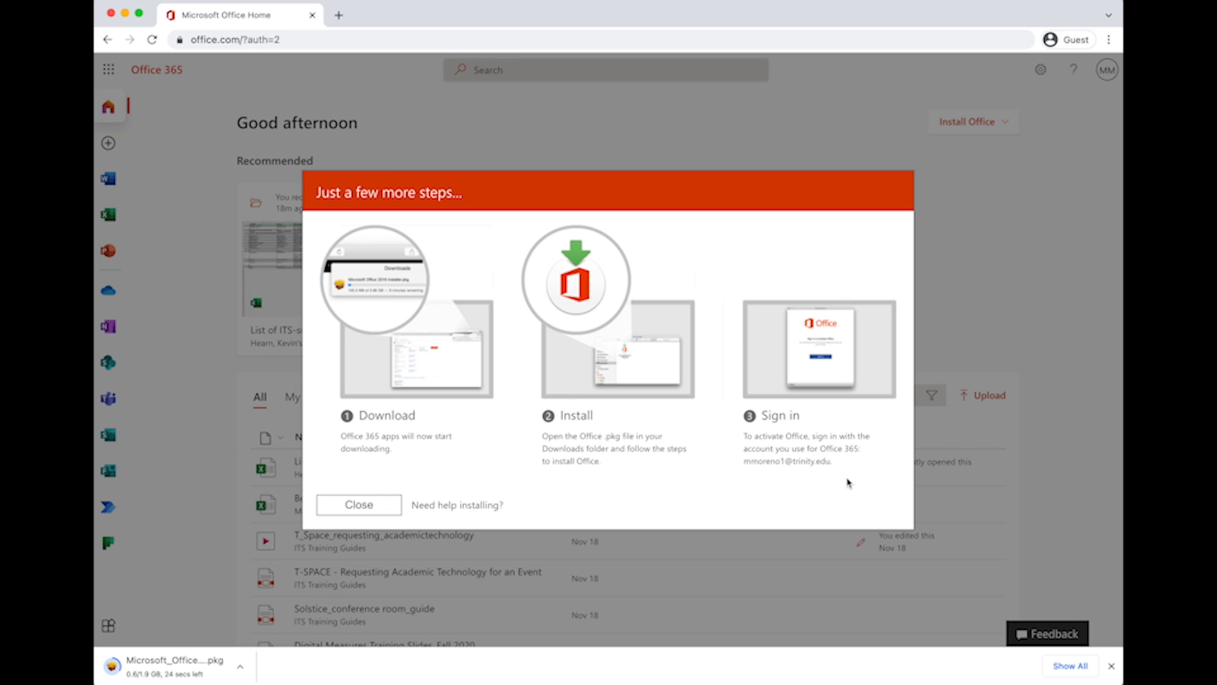
{"action": "mouse_move", "coordinate": [837, 495]}
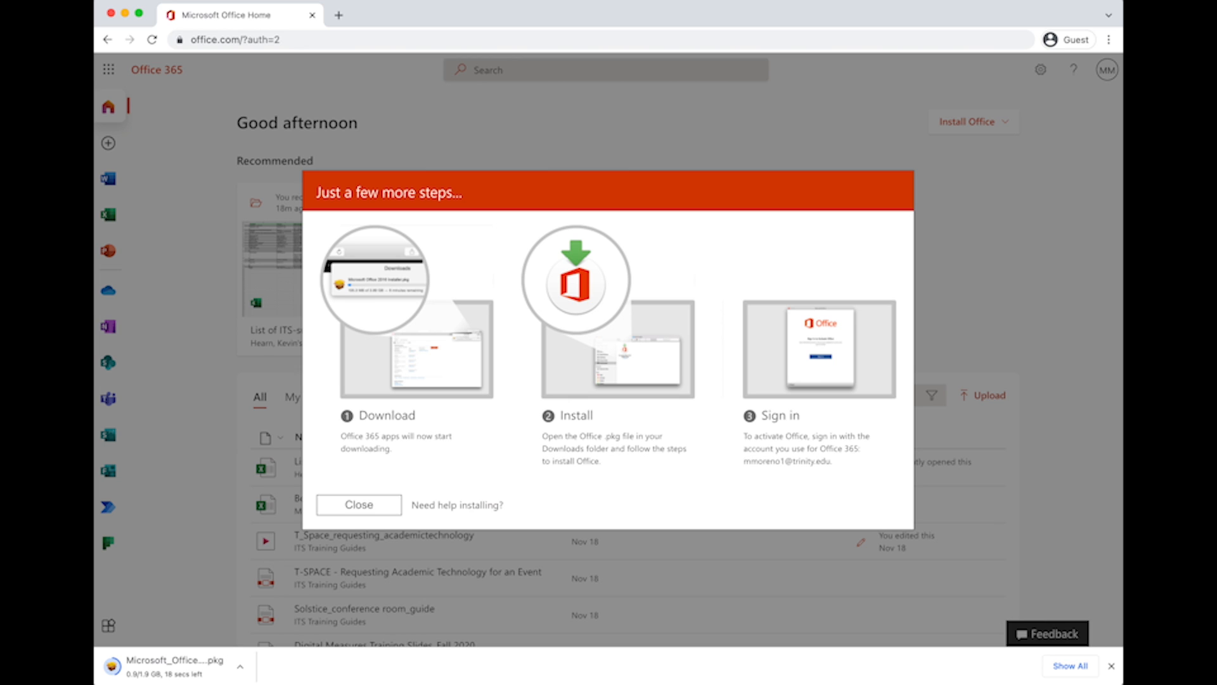
{"action": "left_click", "coordinate": [357, 505]}
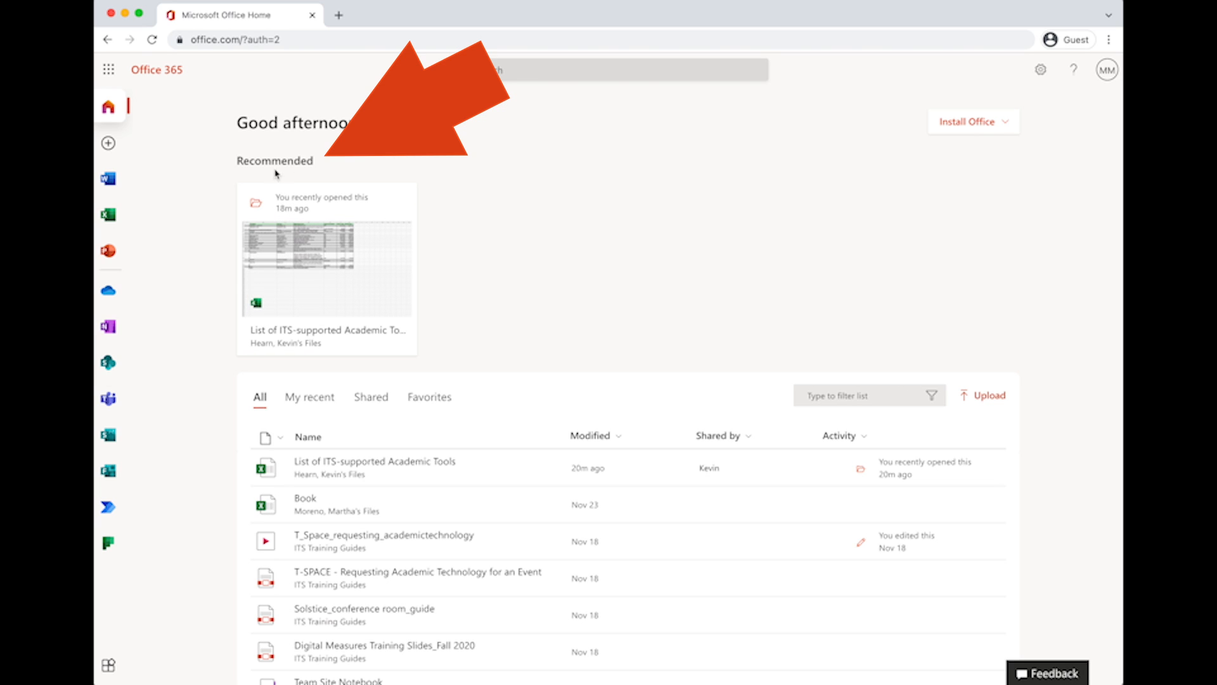
{"action": "mouse_move", "coordinate": [314, 167]}
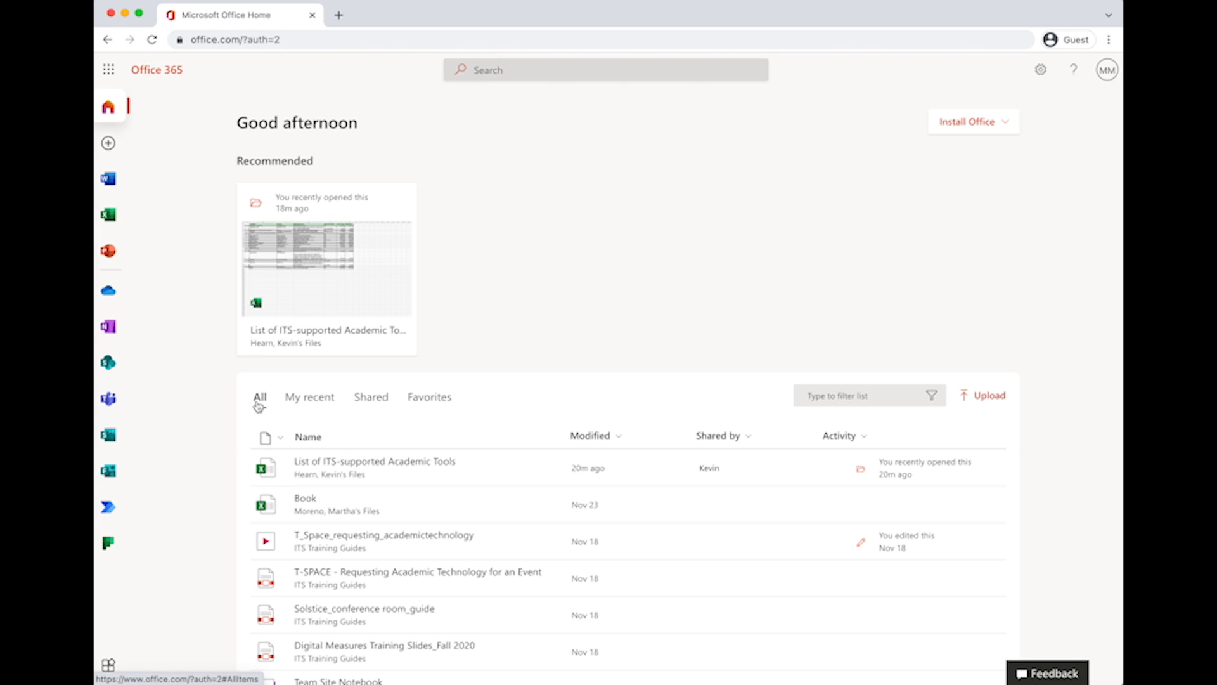
- Switch the home file list through My recent, Shared, then Favorites
{"action": "left_click", "coordinate": [309, 397]}
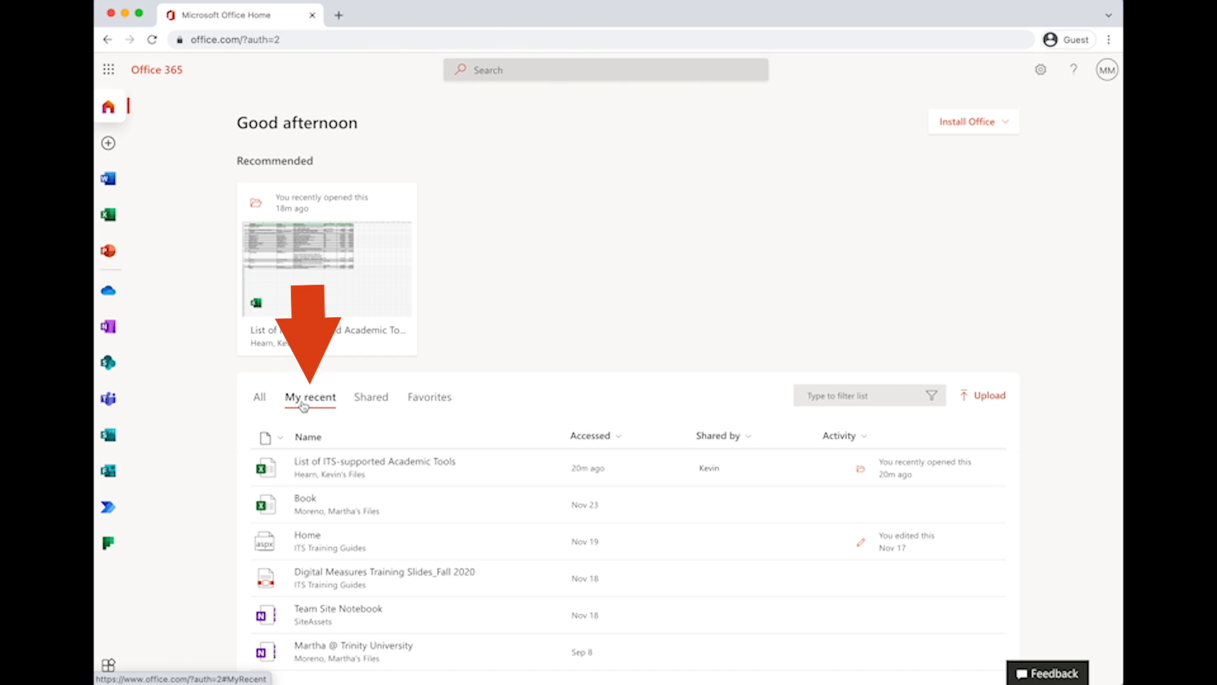
{"action": "left_click", "coordinate": [370, 397]}
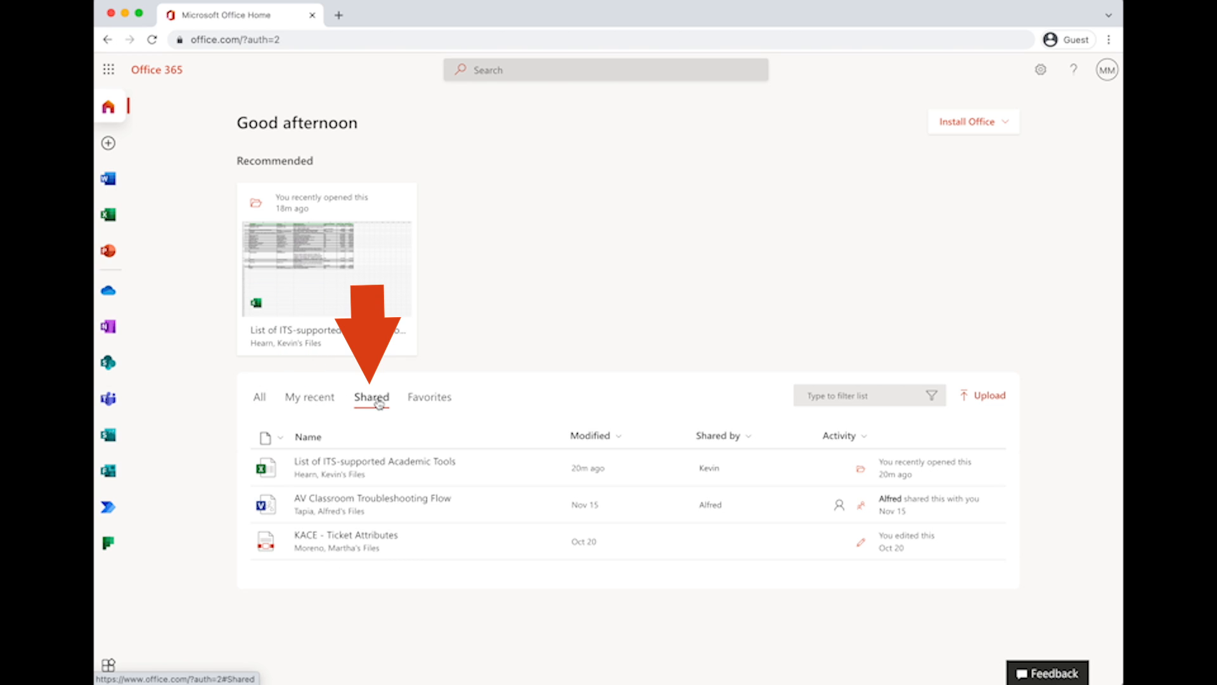
{"action": "left_click", "coordinate": [428, 397]}
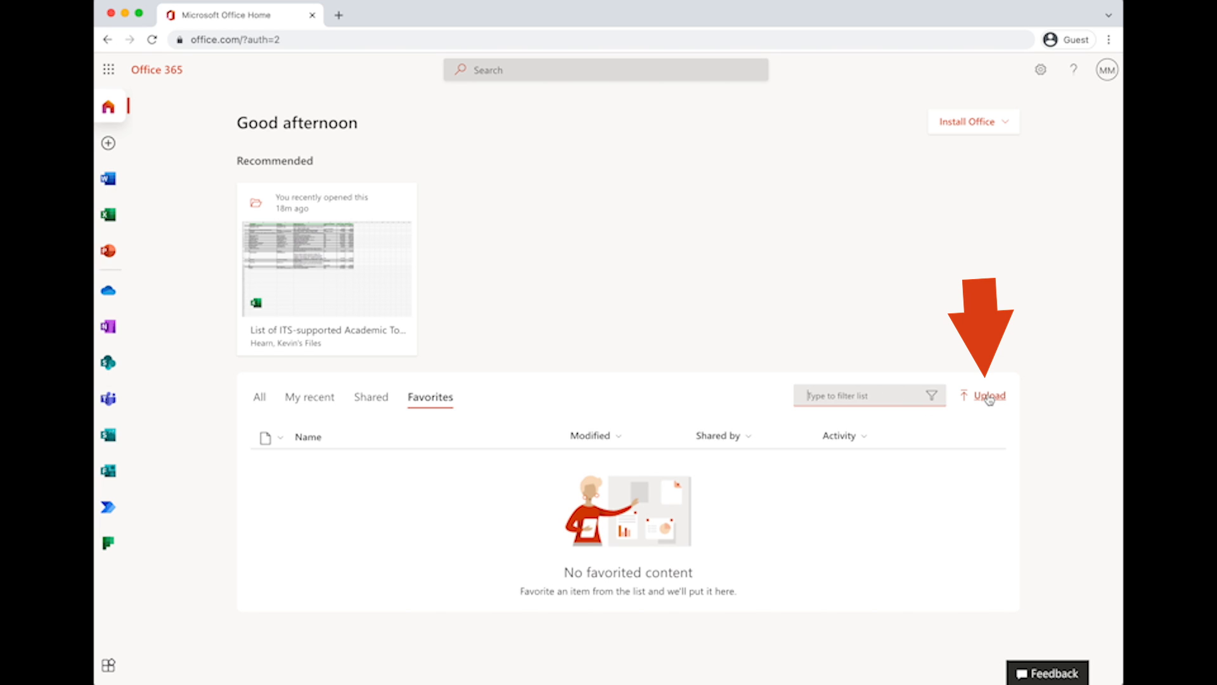
{"action": "mouse_move", "coordinate": [989, 396]}
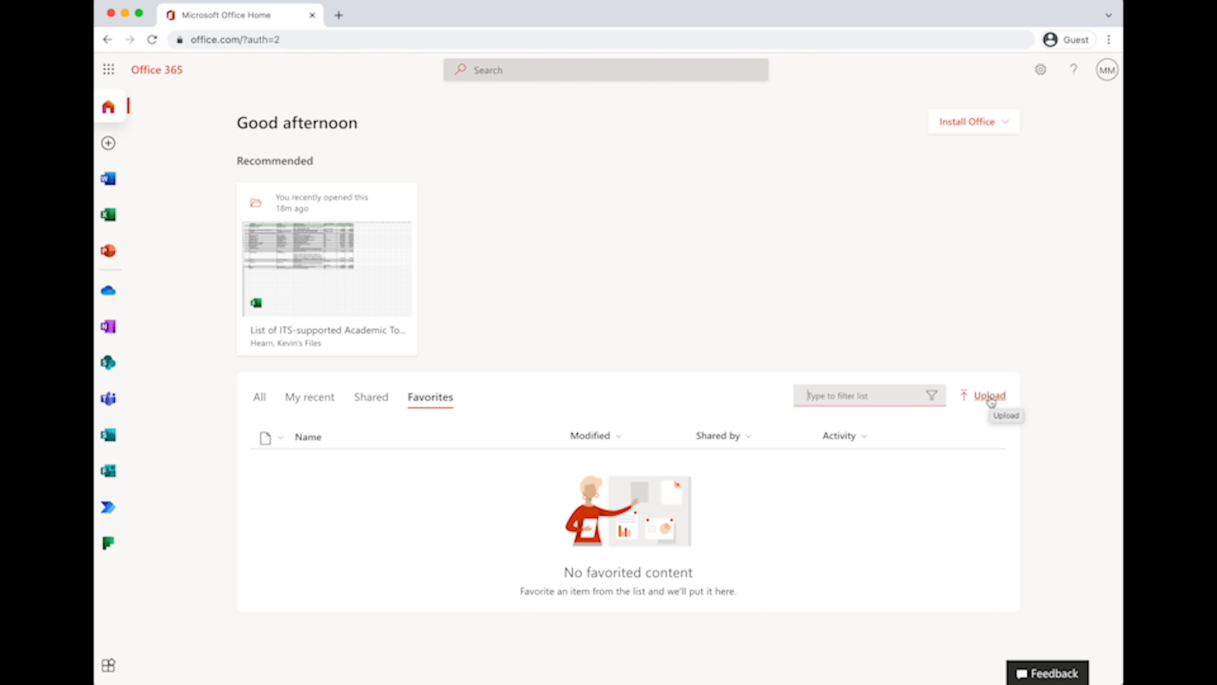
- Try uploading the Desktop .mov recording, then choose Open OneDrive from the error
{"action": "left_click", "coordinate": [986, 395]}
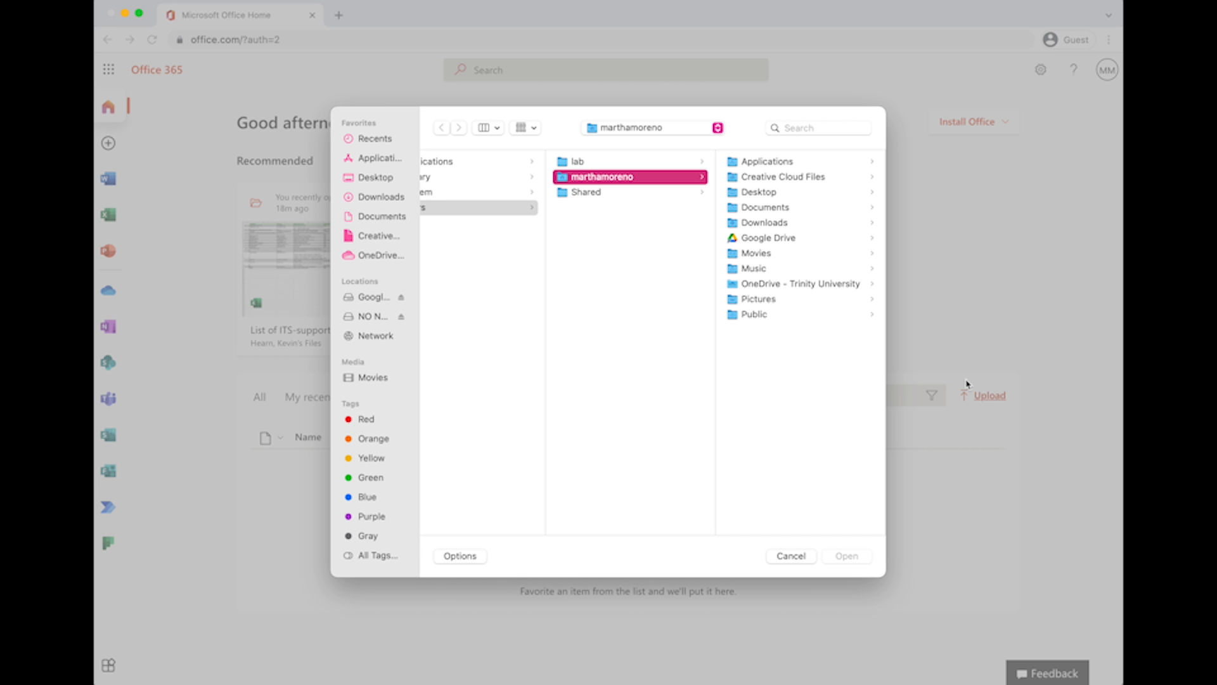
{"action": "left_click", "coordinate": [588, 191]}
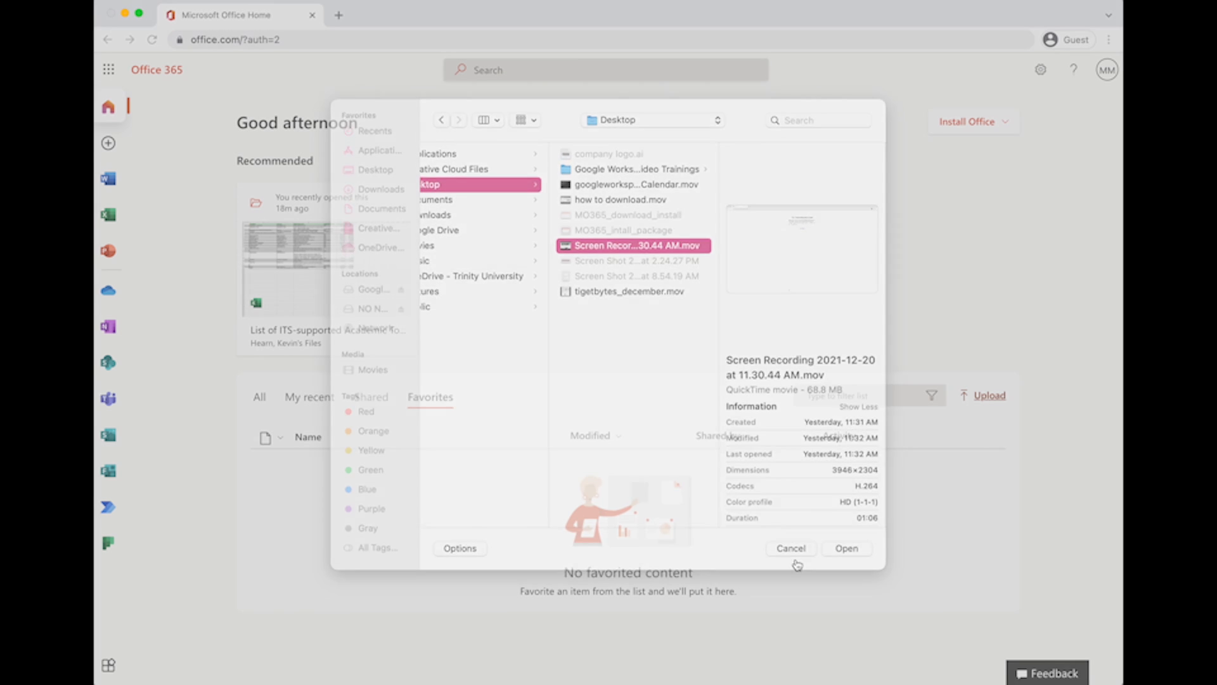
{"action": "left_click", "coordinate": [845, 548]}
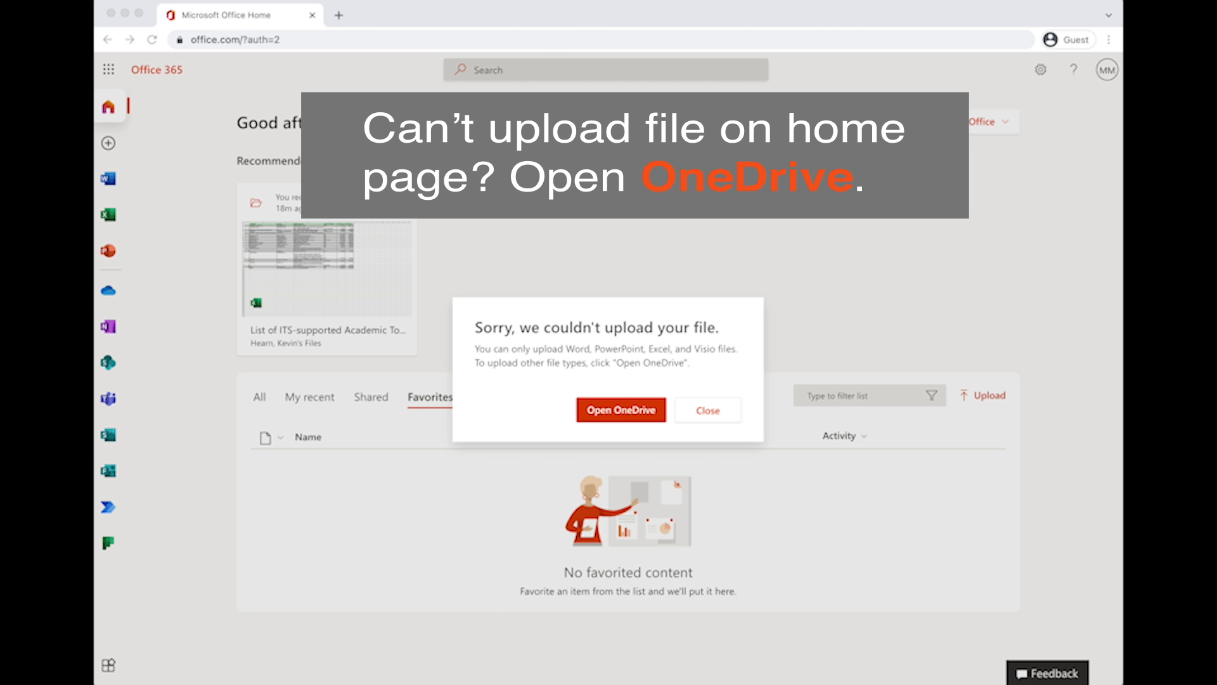
{"action": "mouse_move", "coordinate": [612, 565]}
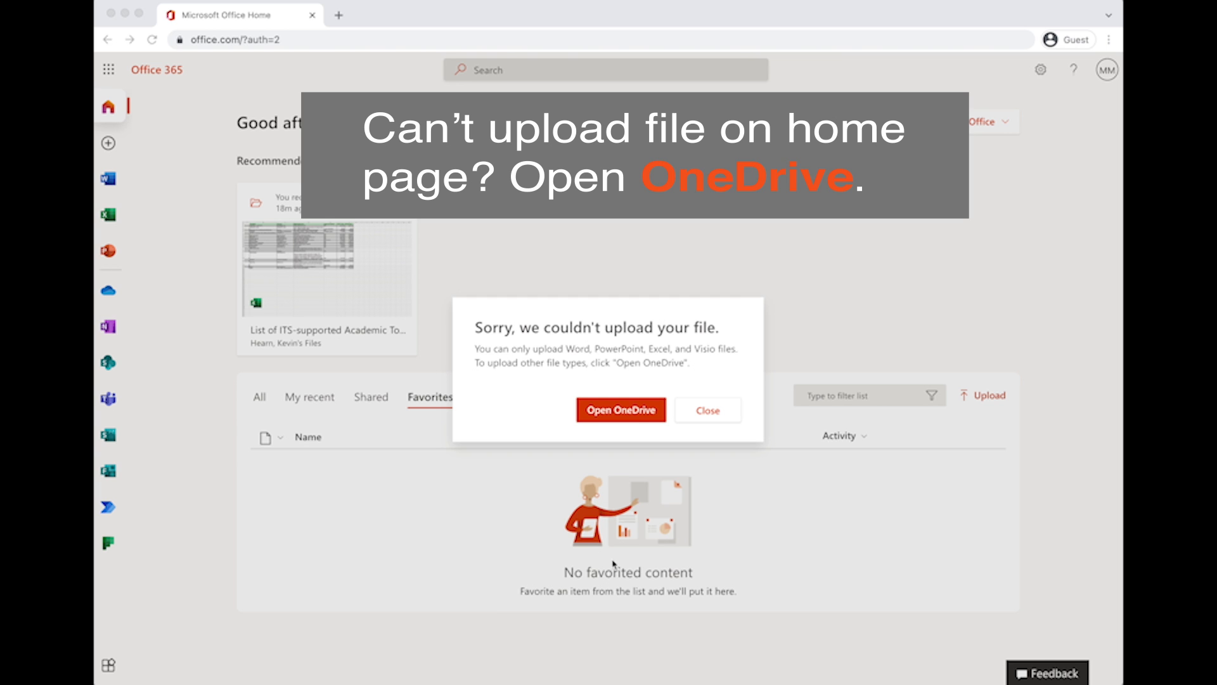
{"action": "left_click", "coordinate": [620, 410]}
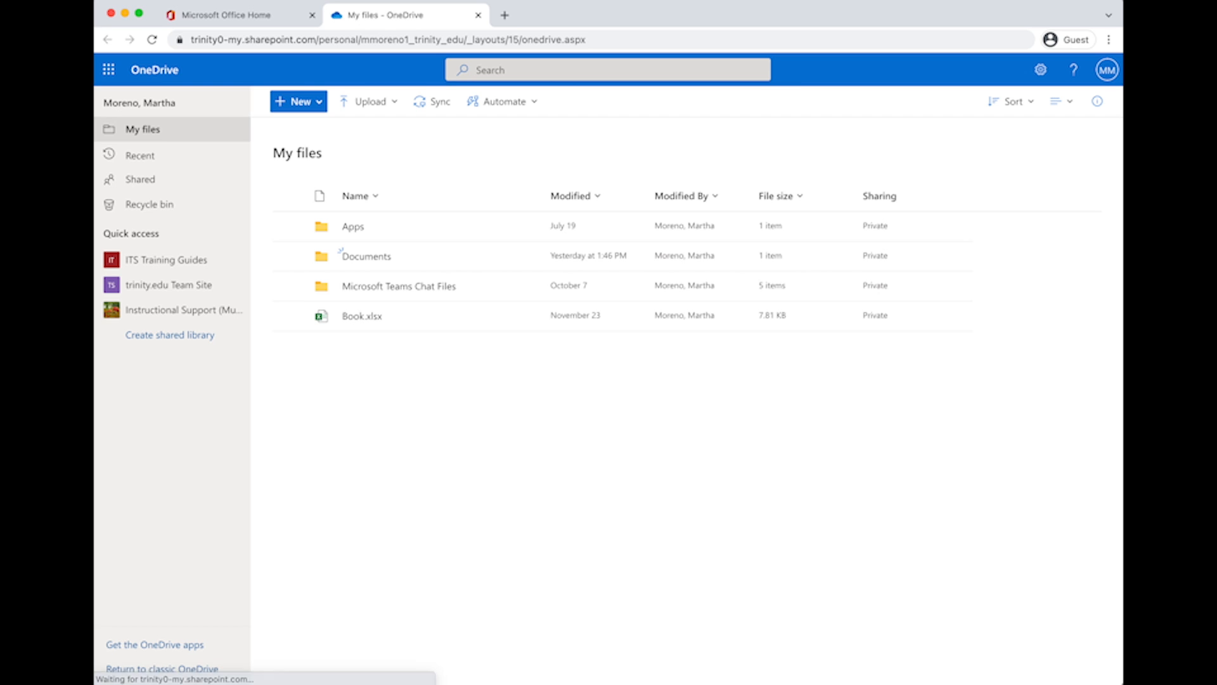
{"action": "mouse_move", "coordinate": [636, 509]}
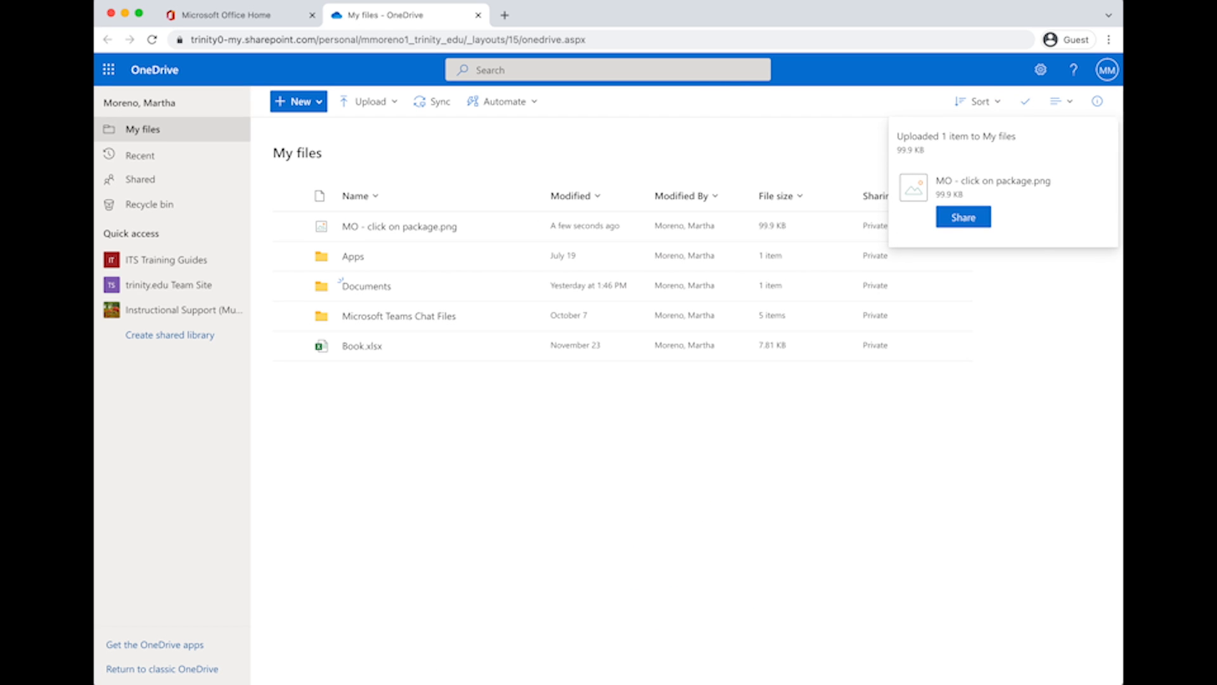
- Switch back to the Microsoft Office Home browser tab
{"action": "left_click", "coordinate": [236, 15]}
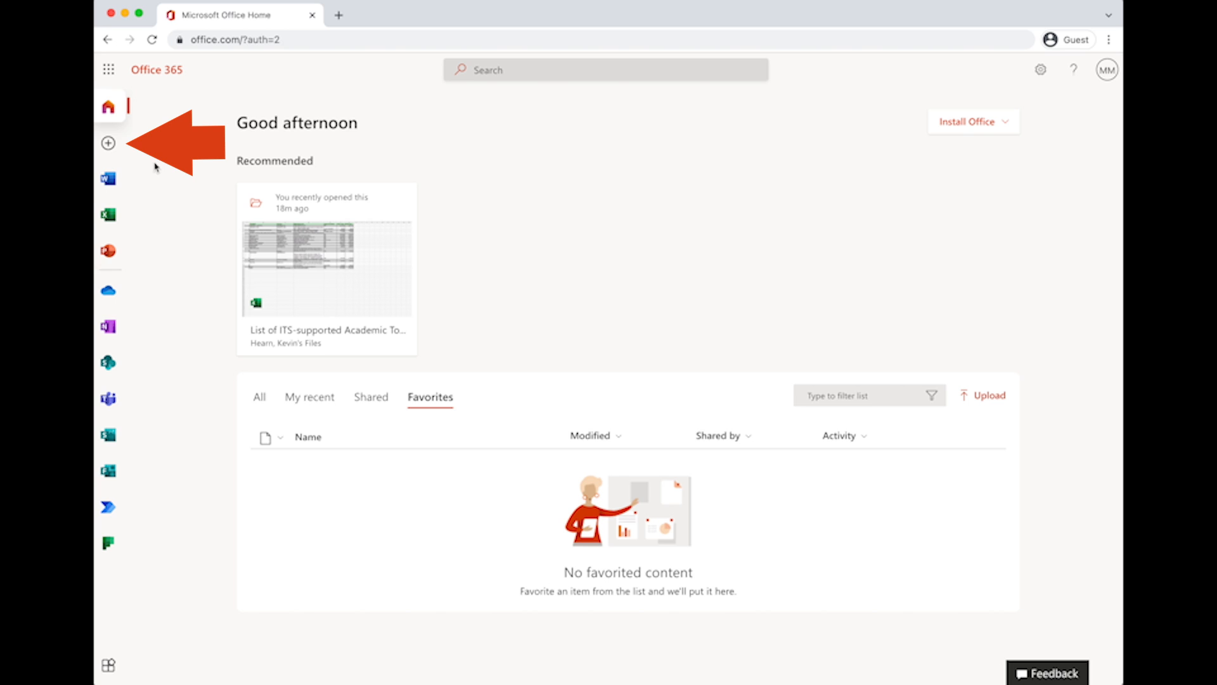
- Open Excel, OneNote, Forms, SharePoint and Teams from the left app bar
{"action": "left_click", "coordinate": [108, 142]}
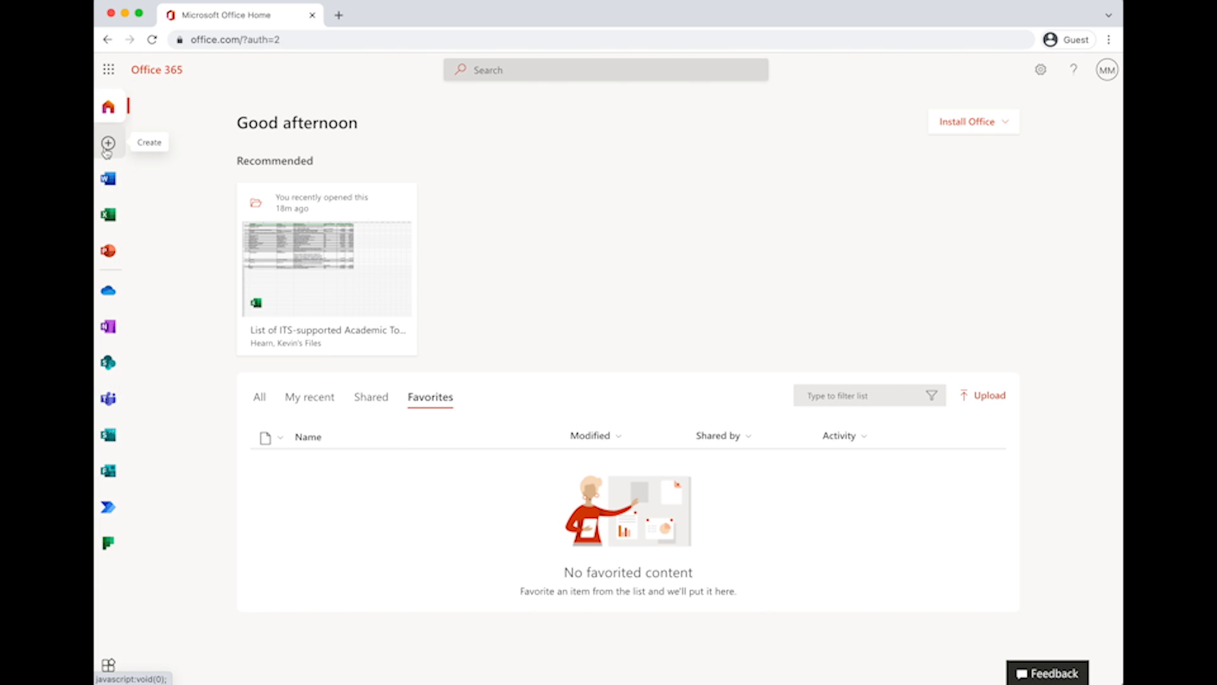
{"action": "mouse_move", "coordinate": [107, 250]}
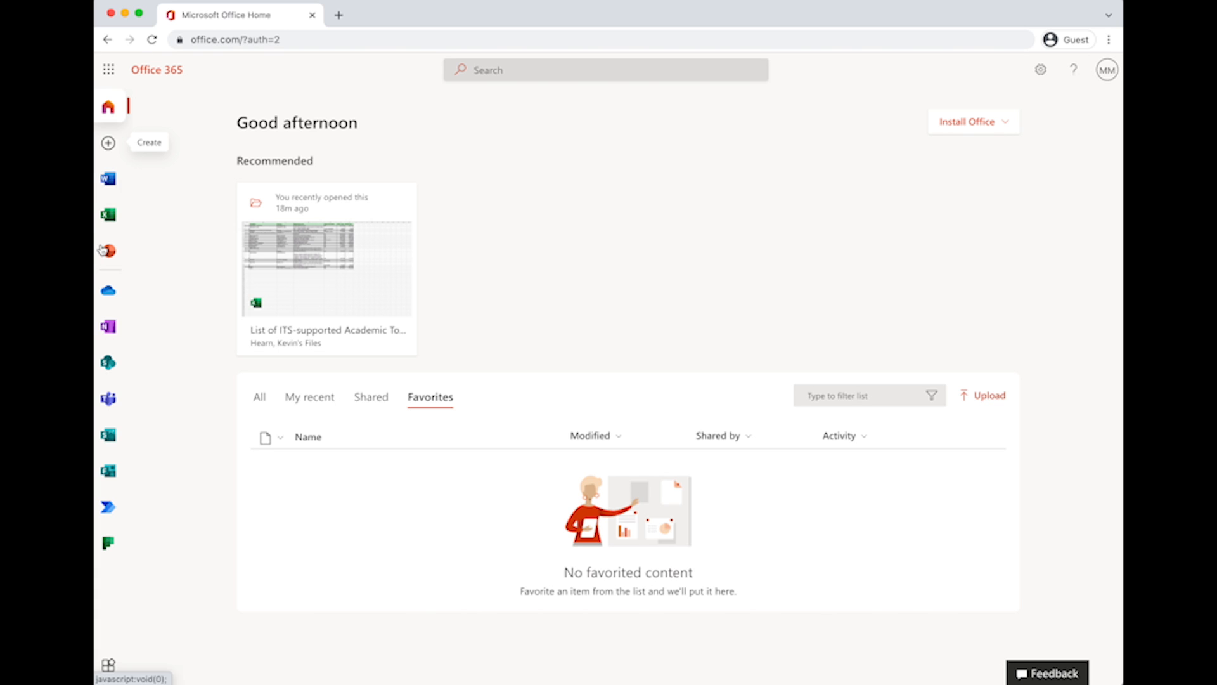
{"action": "left_click", "coordinate": [108, 215]}
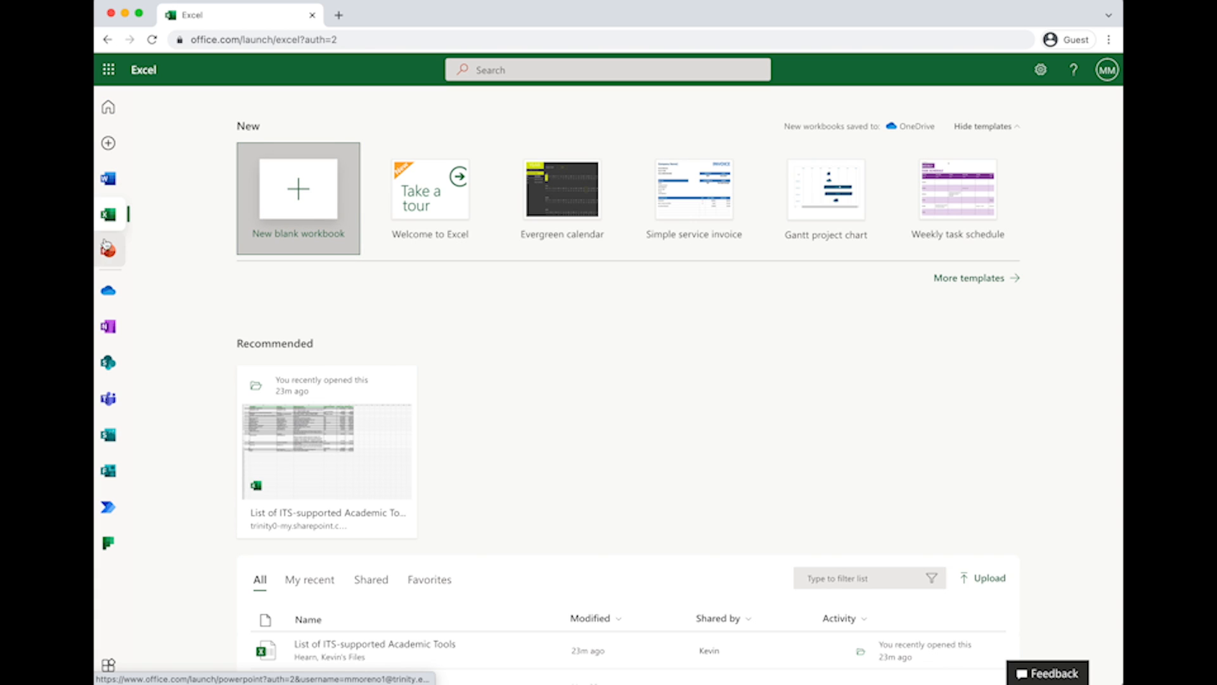
{"action": "left_click", "coordinate": [107, 326]}
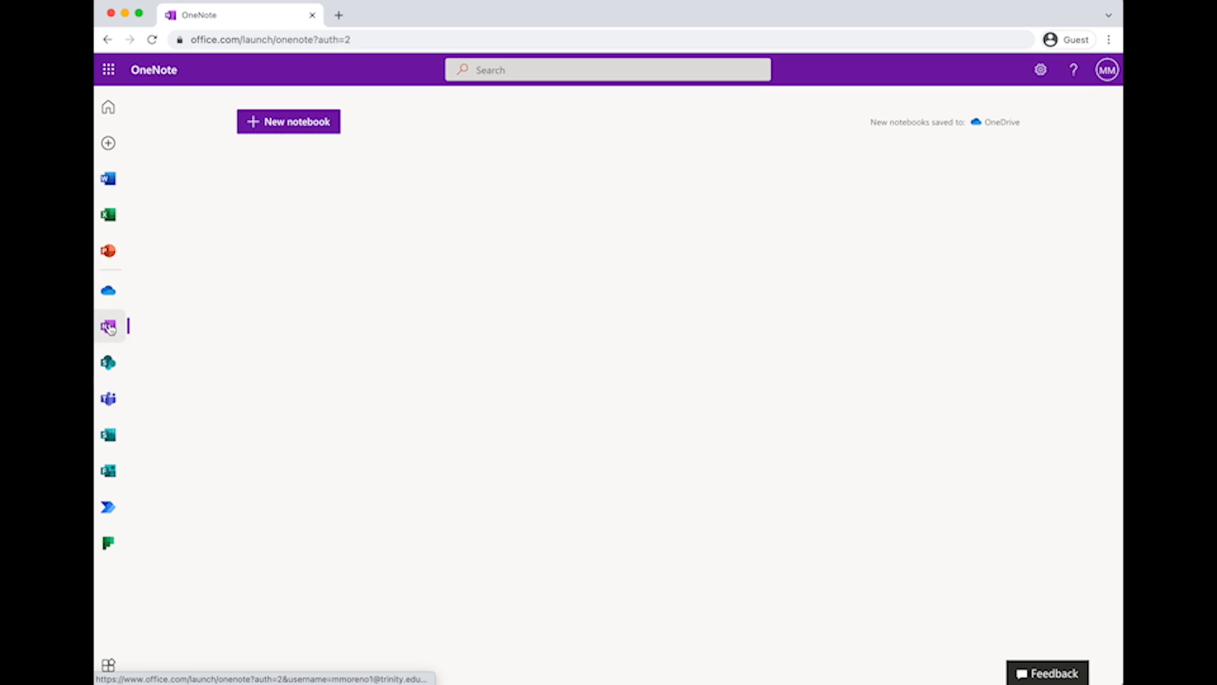
{"action": "left_click", "coordinate": [108, 470]}
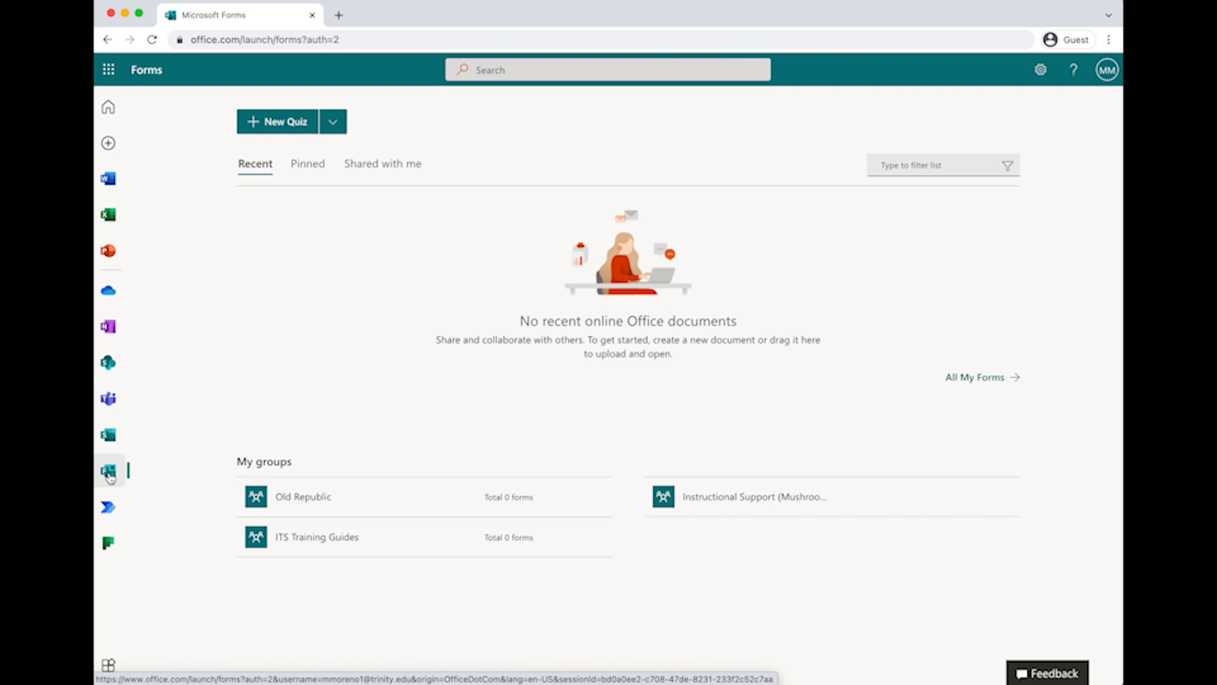
{"action": "left_click", "coordinate": [108, 106]}
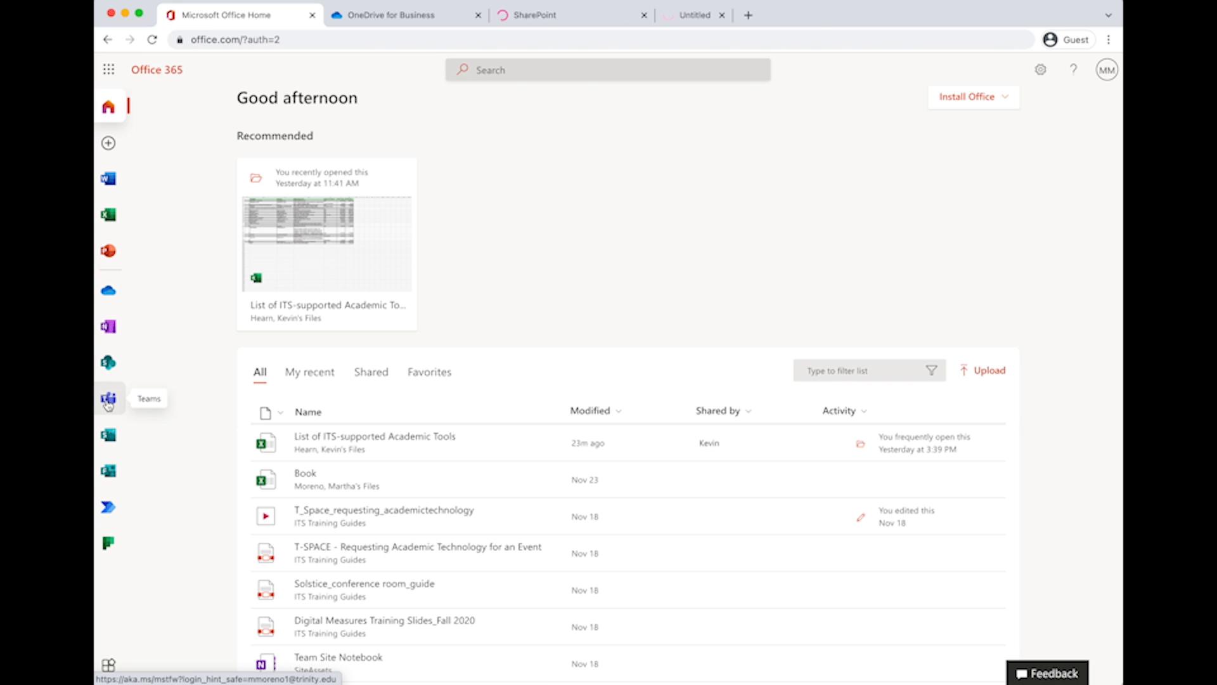
{"action": "left_click", "coordinate": [108, 398]}
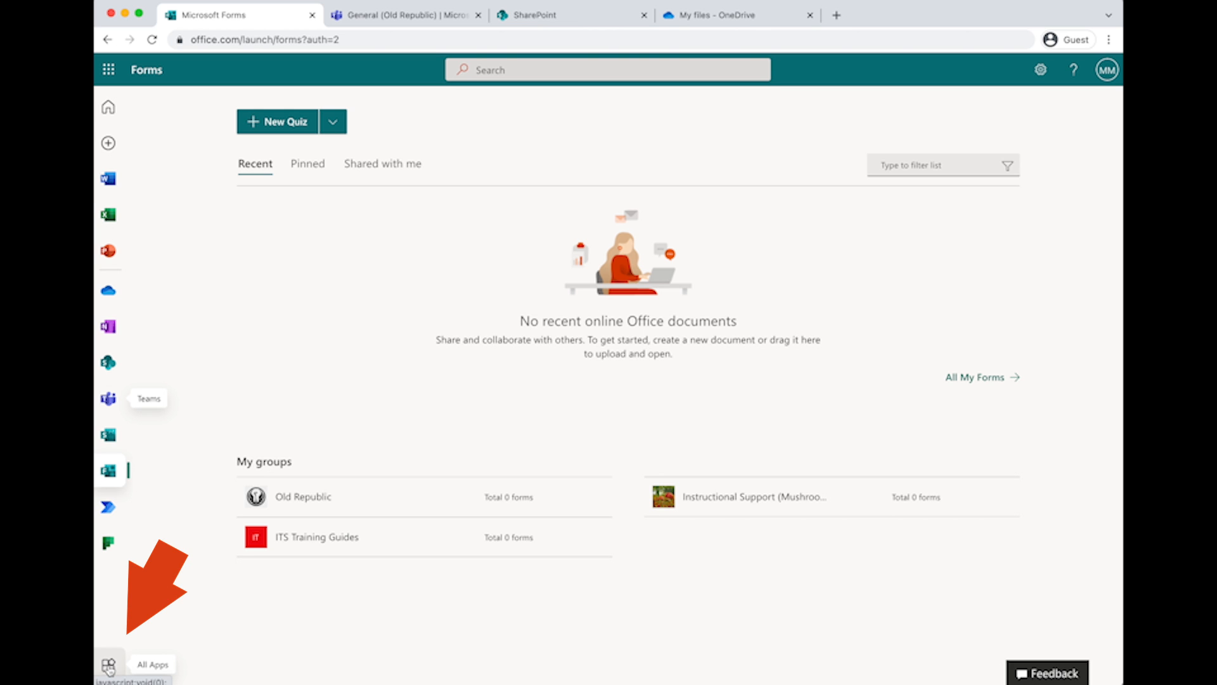
- Open All Apps and its All apps tab to view the complete app grid
{"action": "left_click", "coordinate": [108, 665]}
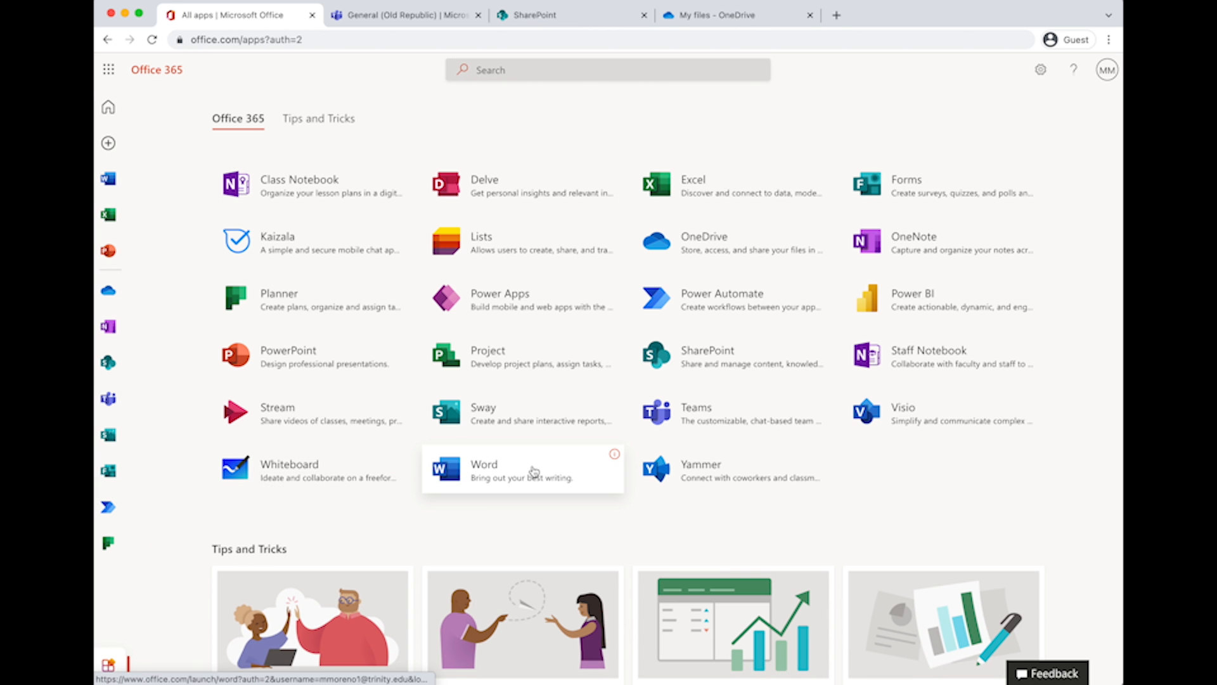
{"action": "left_click", "coordinate": [302, 118]}
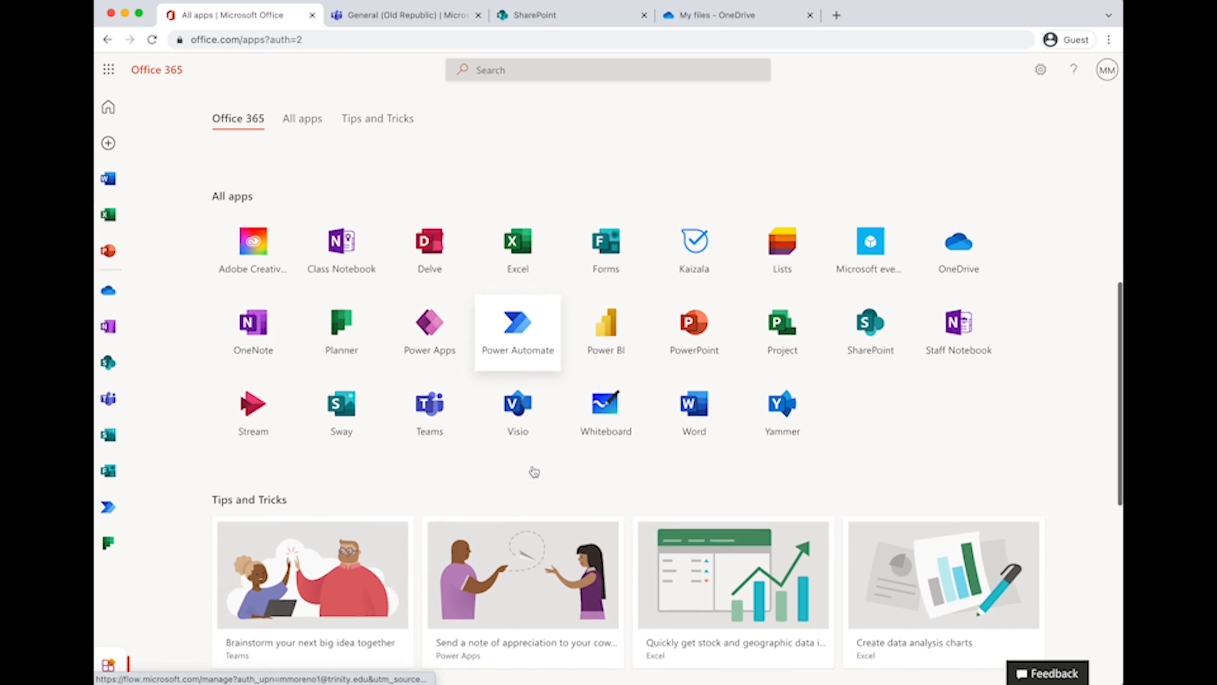
{"action": "scroll", "scroll_direction": "up", "scroll_amount": 3}
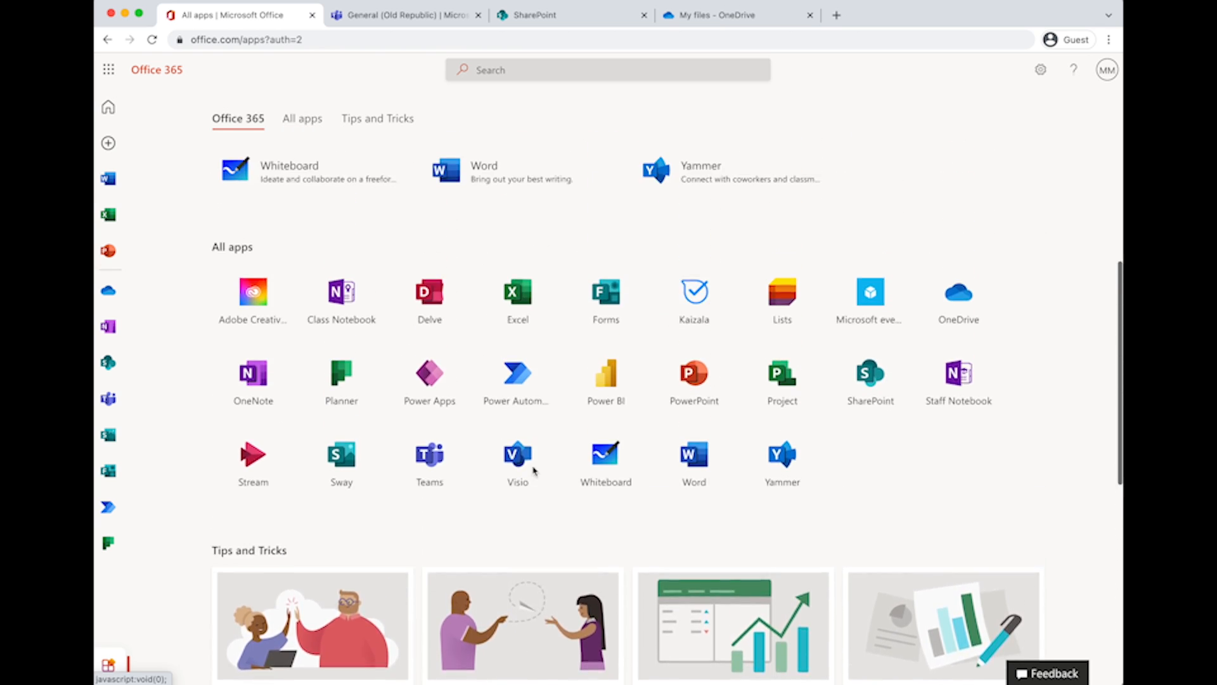